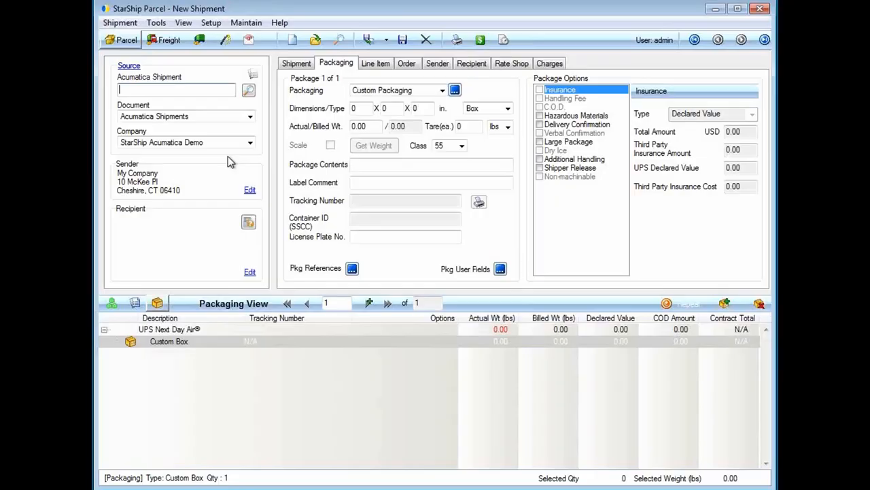
mouse_move(176, 120)
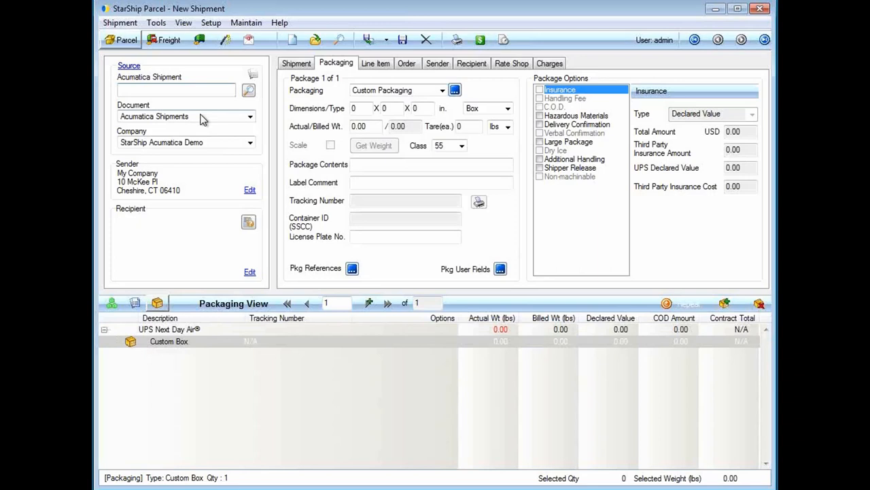
- Keep Acumatica Shipments as the source document type and enter shipment 001391
left_click(250, 116)
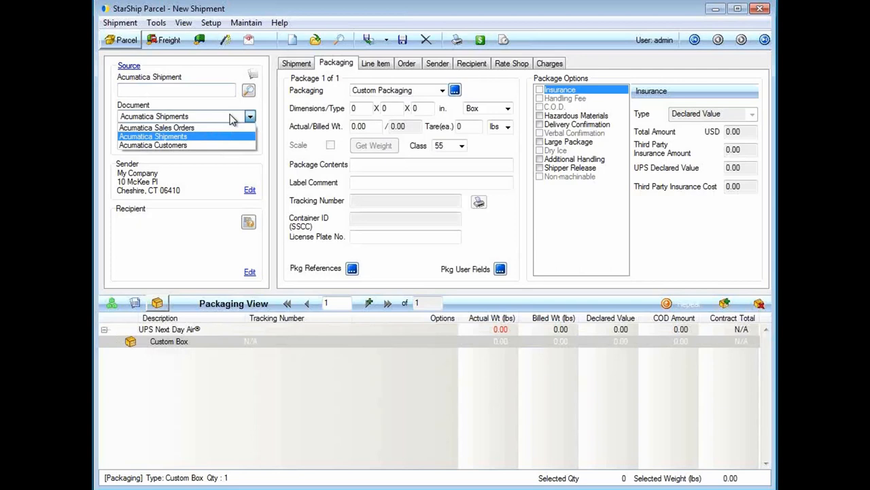
left_click(152, 136)
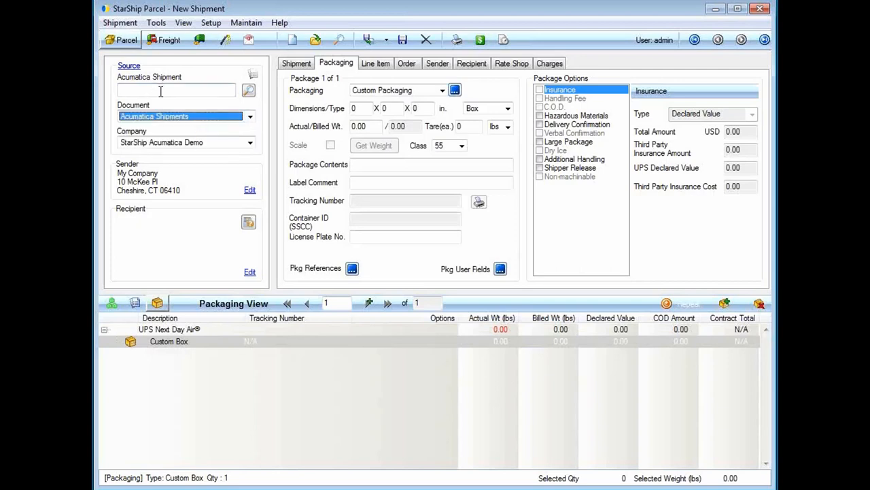
left_click(175, 90)
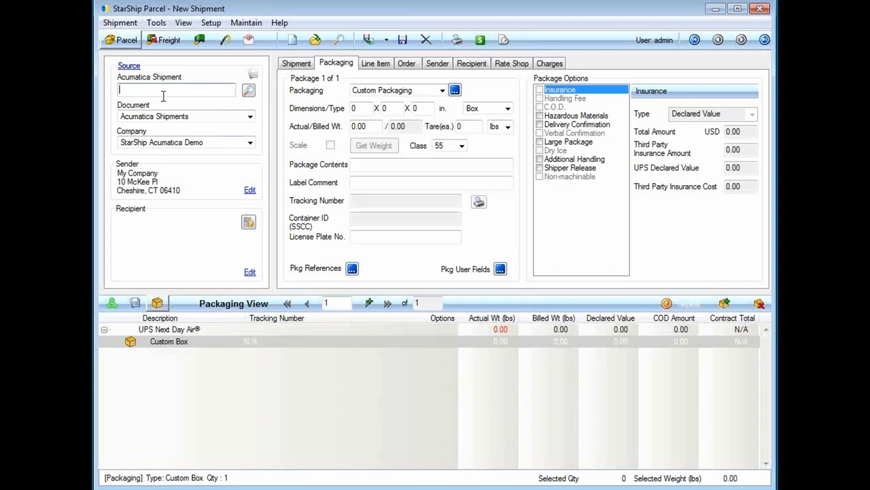
mouse_move(166, 102)
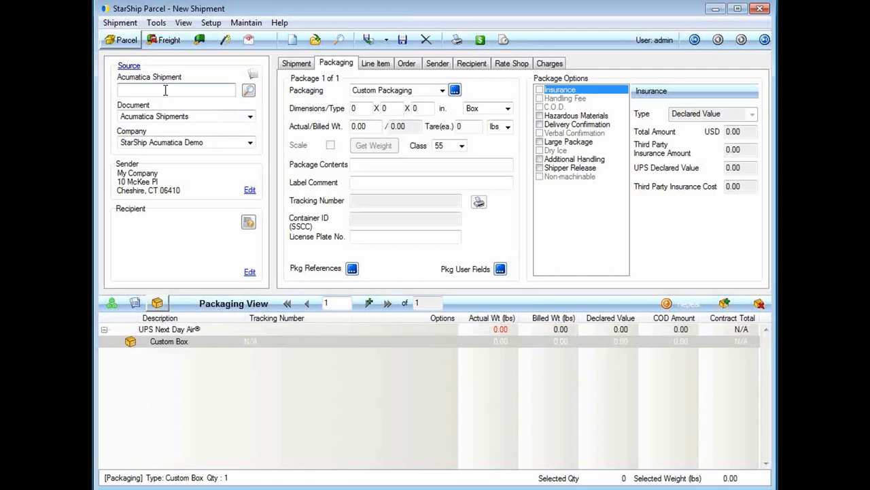
type("001391")
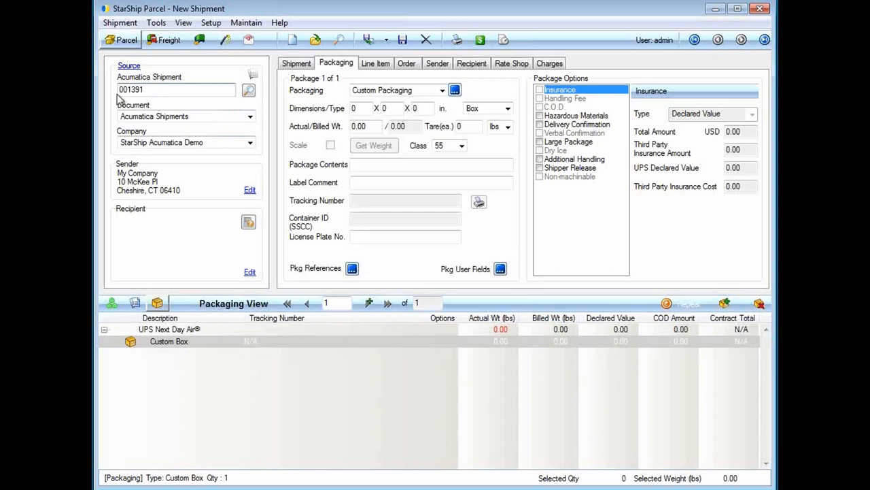
mouse_move(158, 103)
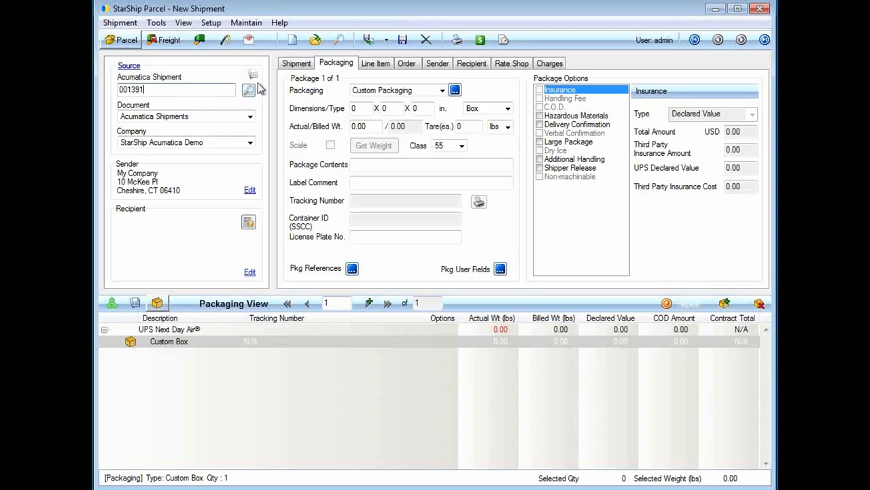
mouse_move(217, 107)
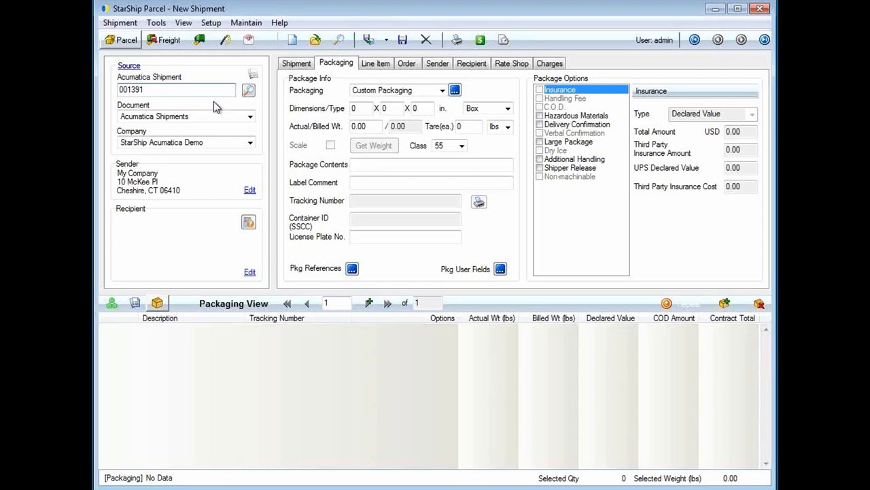
- Look up shipment 001391 and view its ABC Trucking LTL carrier and billing details
left_click(169, 40)
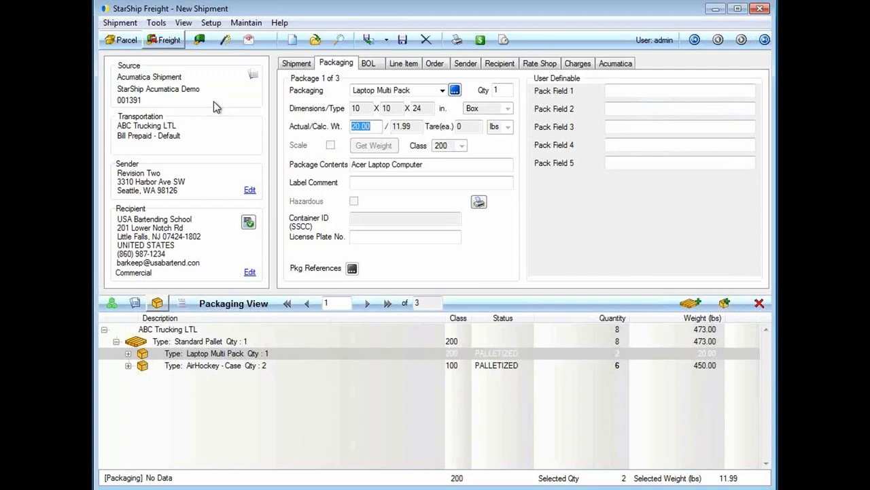
mouse_move(250, 88)
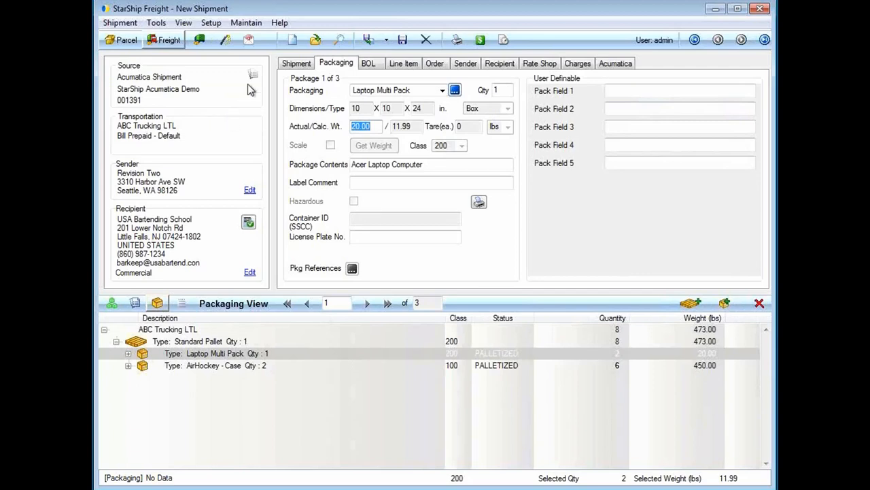
left_click(297, 63)
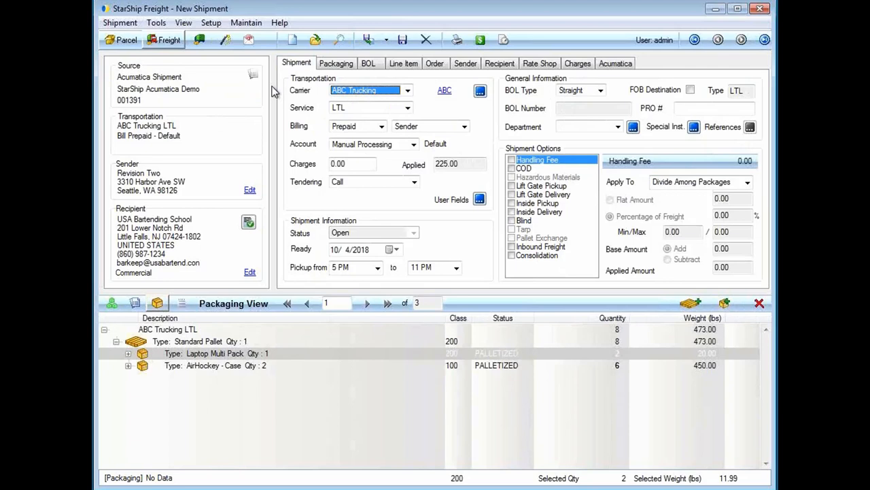
mouse_move(325, 110)
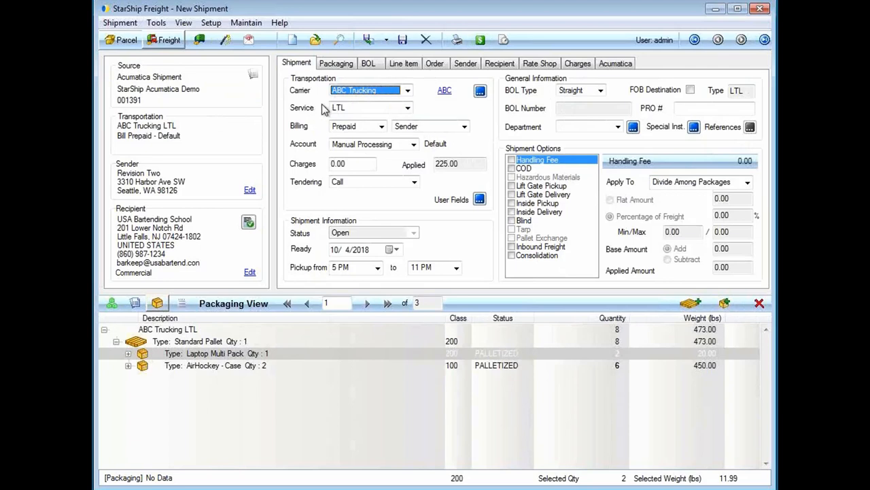
mouse_move(116, 163)
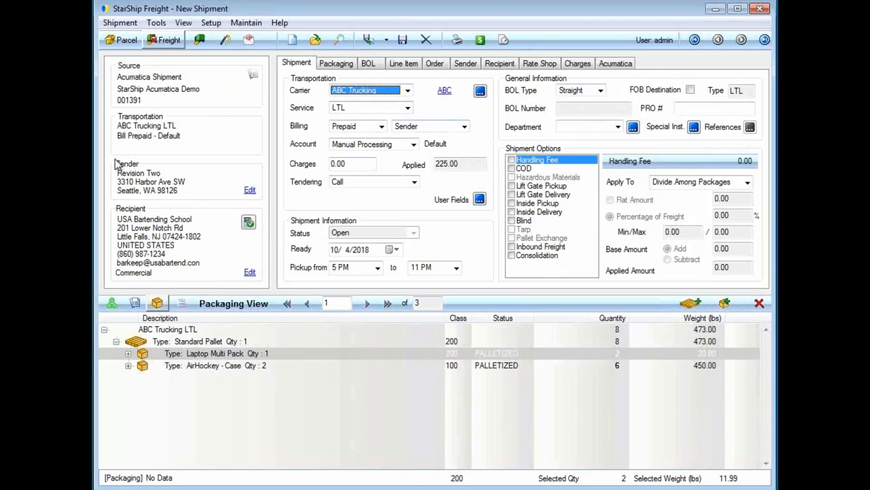
mouse_move(154, 191)
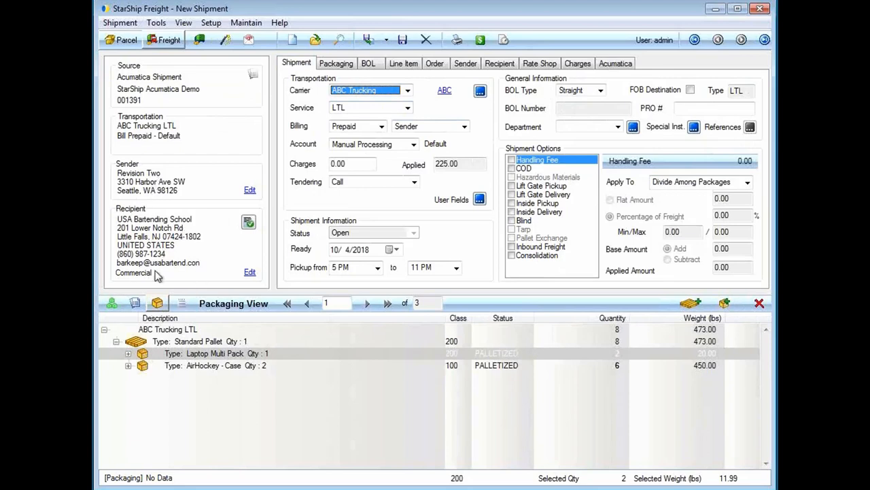
mouse_move(176, 263)
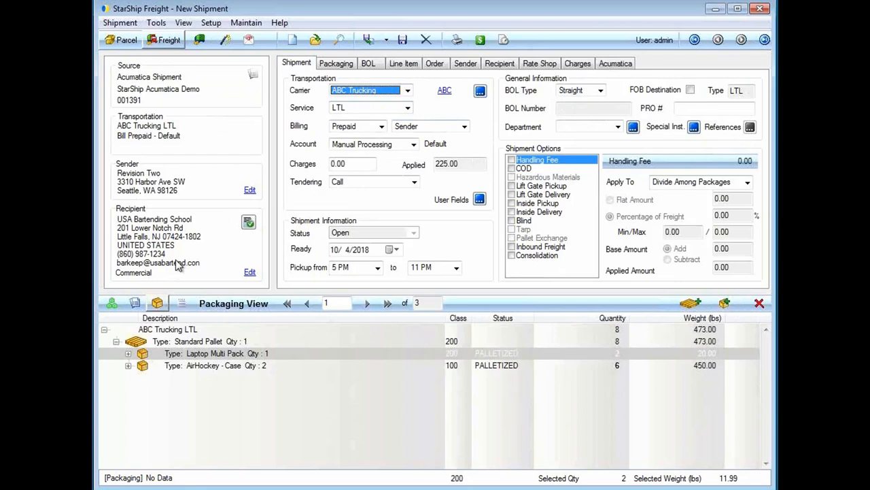
mouse_move(158, 252)
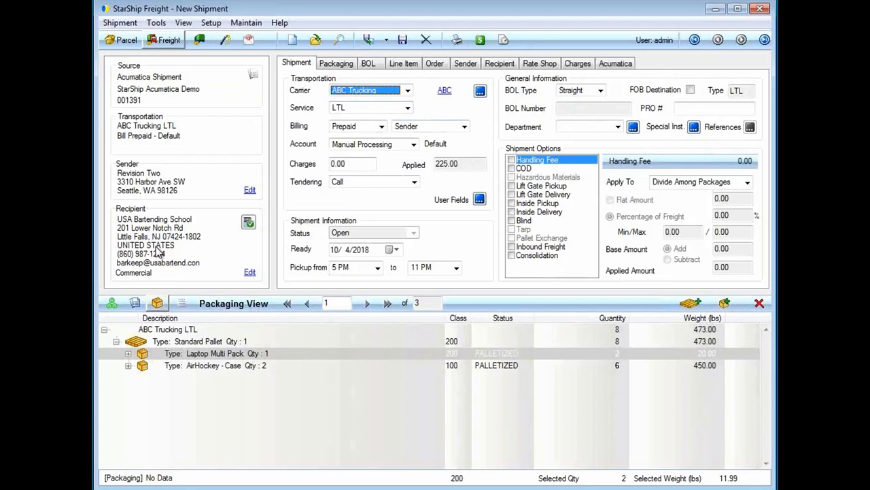
mouse_move(148, 294)
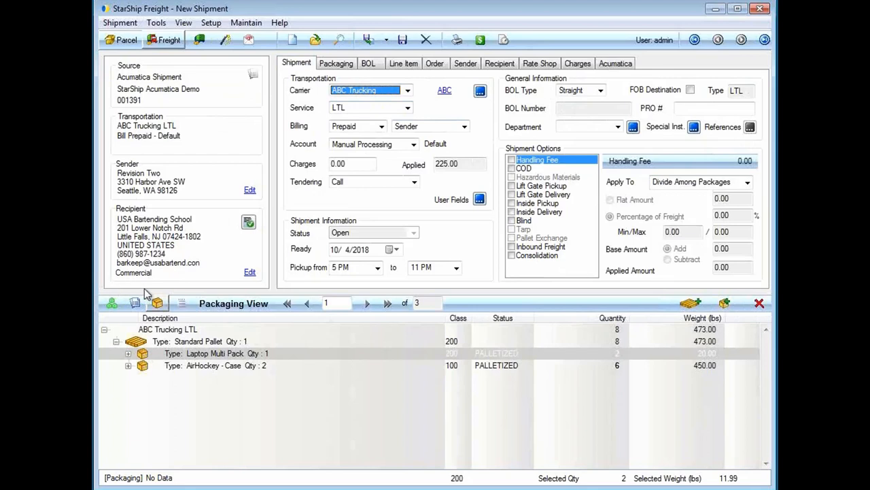
mouse_move(162, 272)
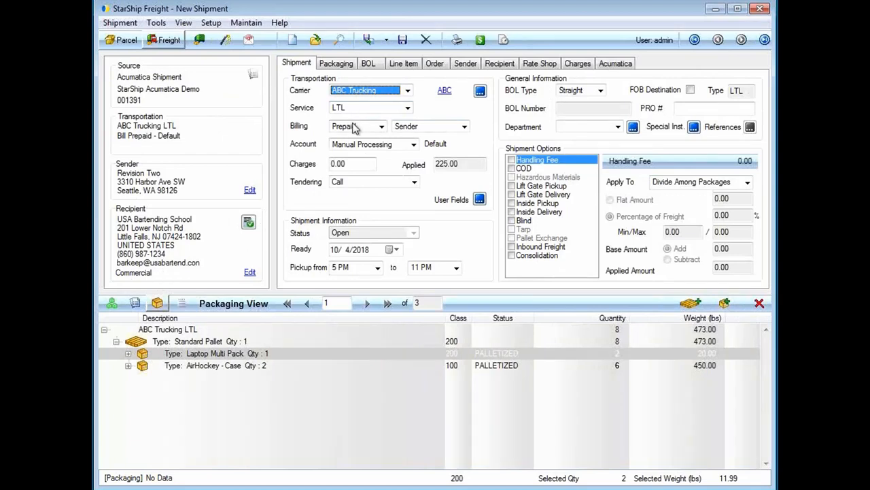
mouse_move(308, 148)
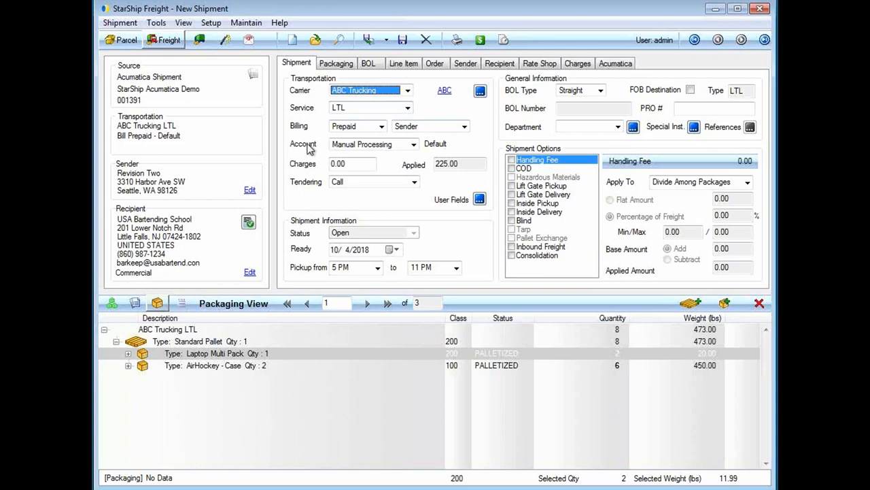
mouse_move(397, 121)
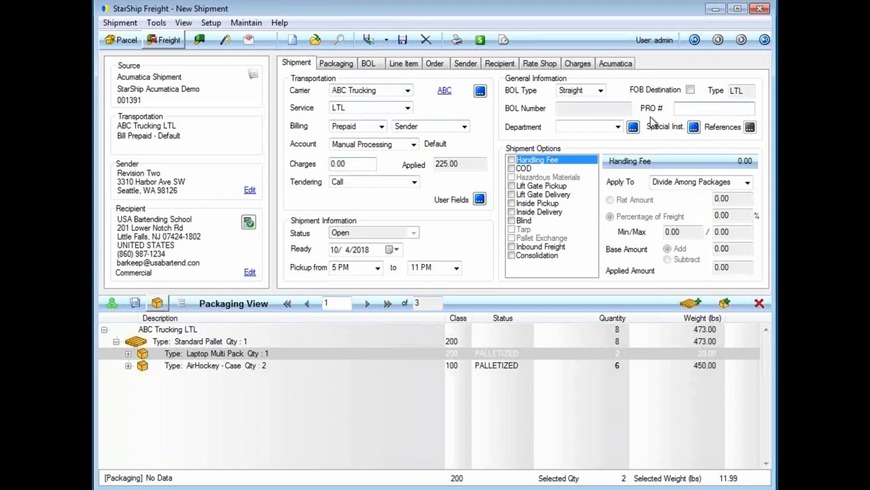
mouse_move(663, 139)
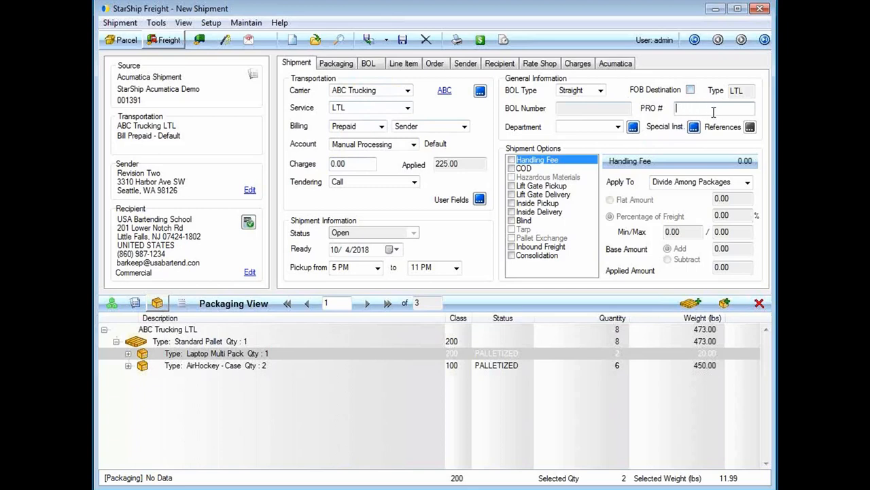
mouse_move(301, 119)
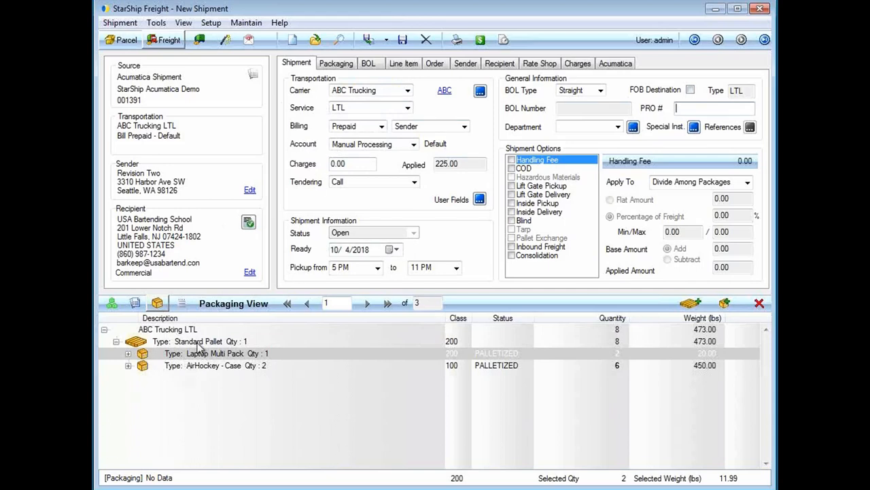
- Expand all items under the Standard Pallet to show the laptops and air hockey tables
right_click(198, 341)
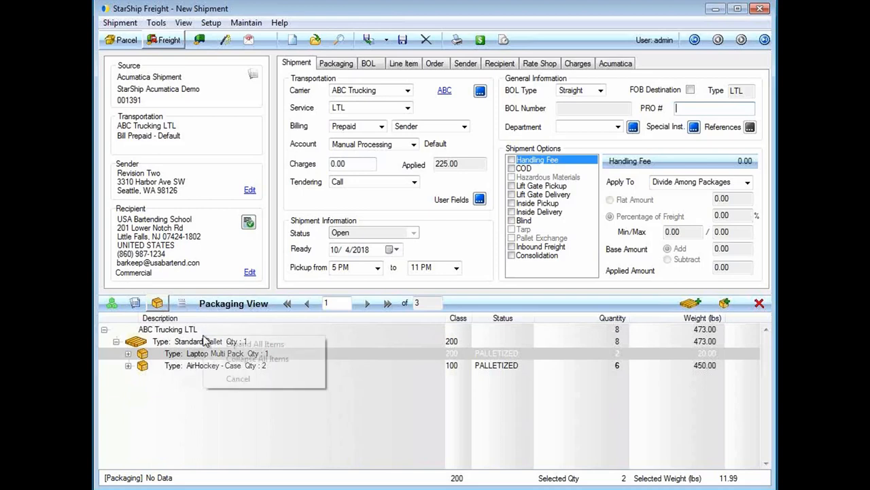
left_click(262, 343)
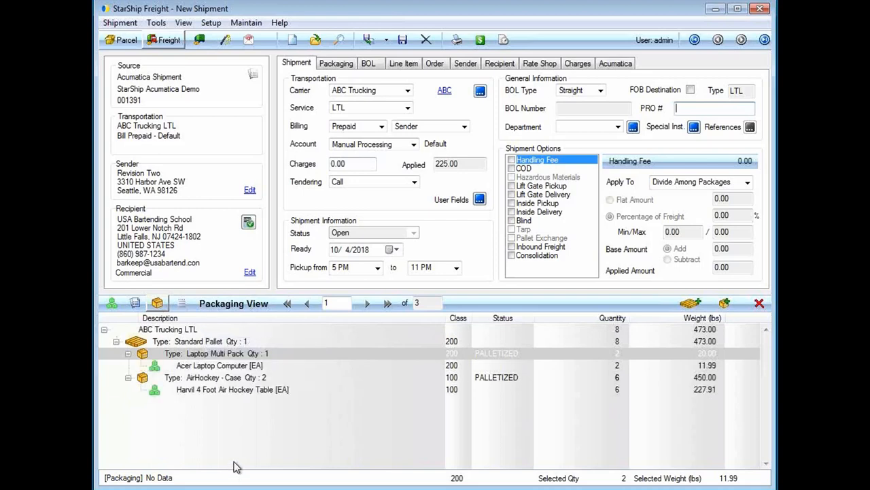
mouse_move(195, 388)
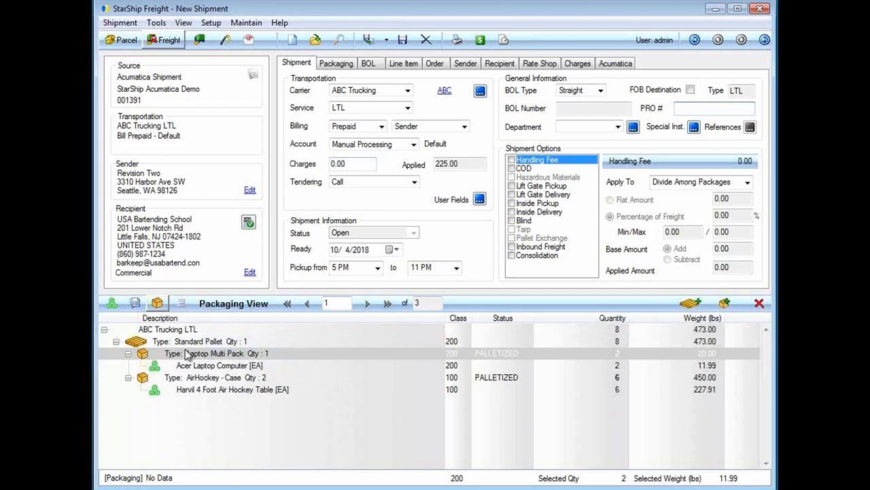
mouse_move(207, 429)
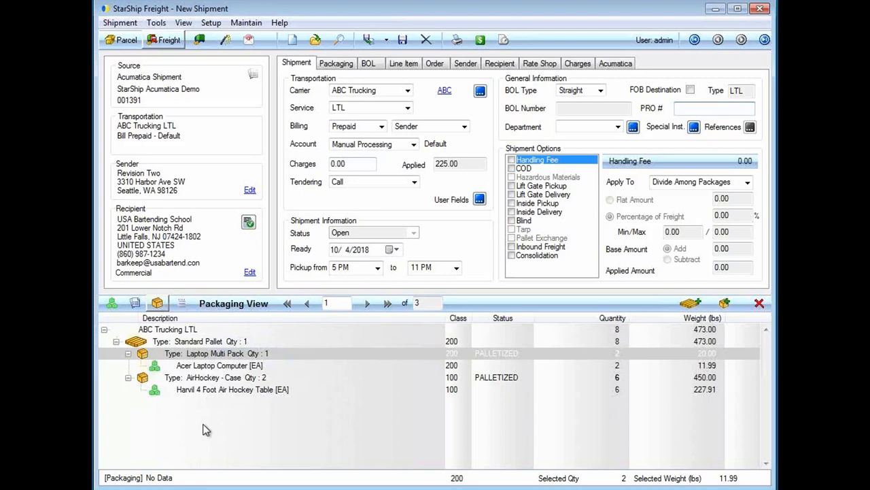
left_click(714, 108)
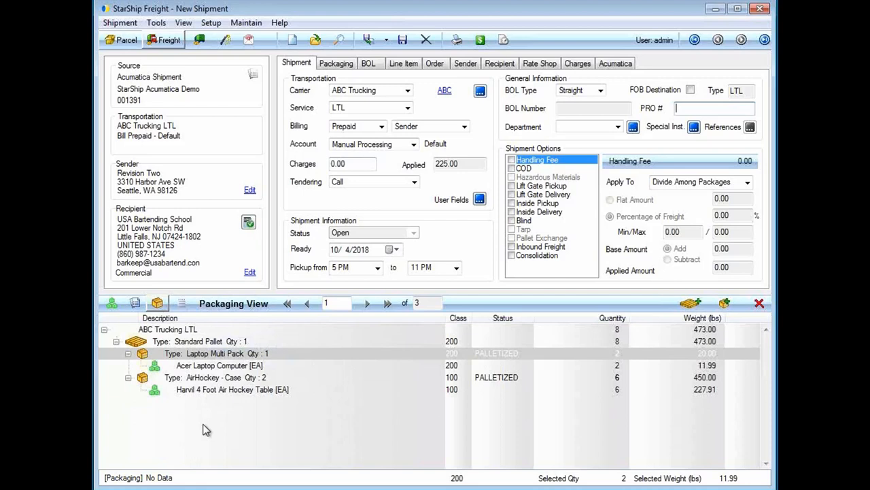
mouse_move(265, 372)
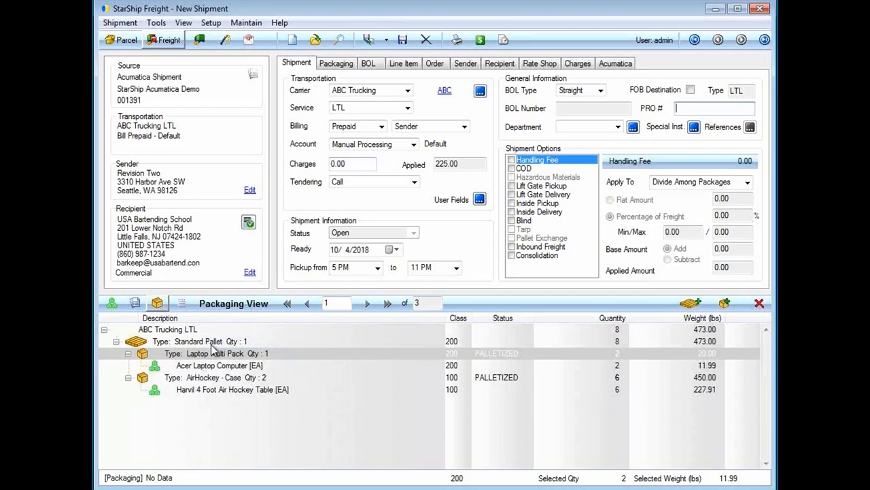
mouse_move(220, 389)
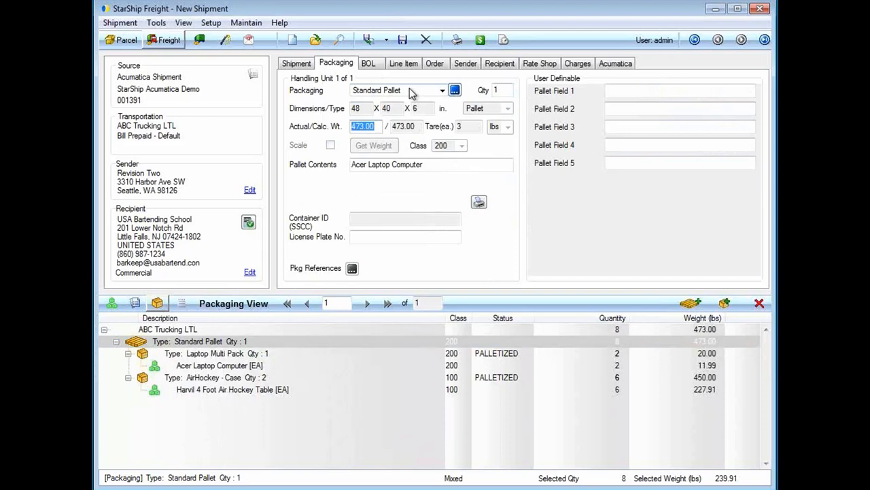
mouse_move(216, 341)
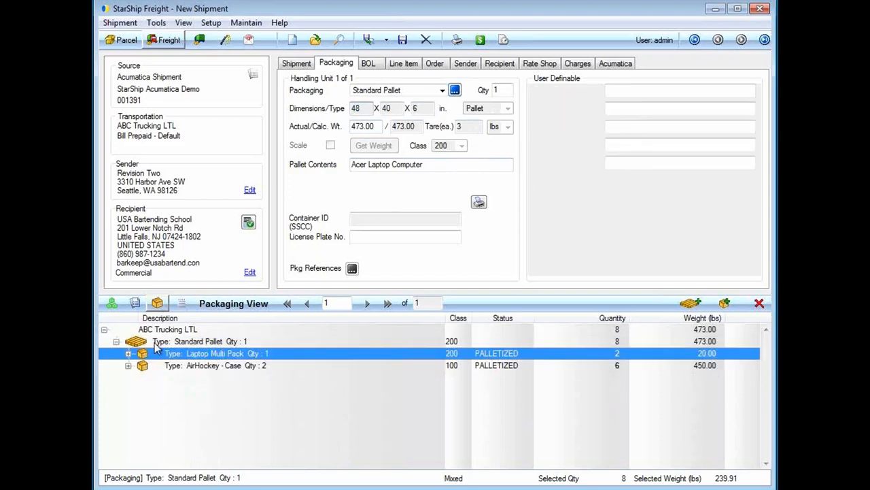
- Review packaging types for the laptop package, keeping Laptop Multi Pack unchanged
left_click(442, 90)
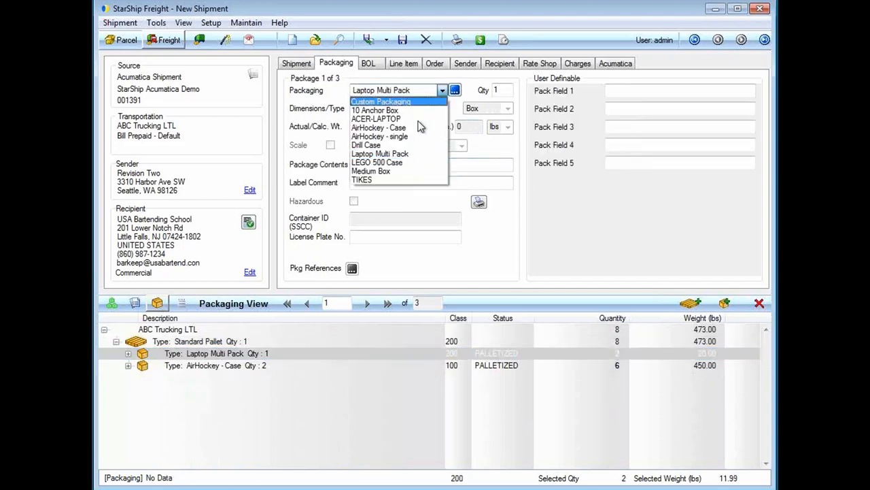
mouse_move(406, 145)
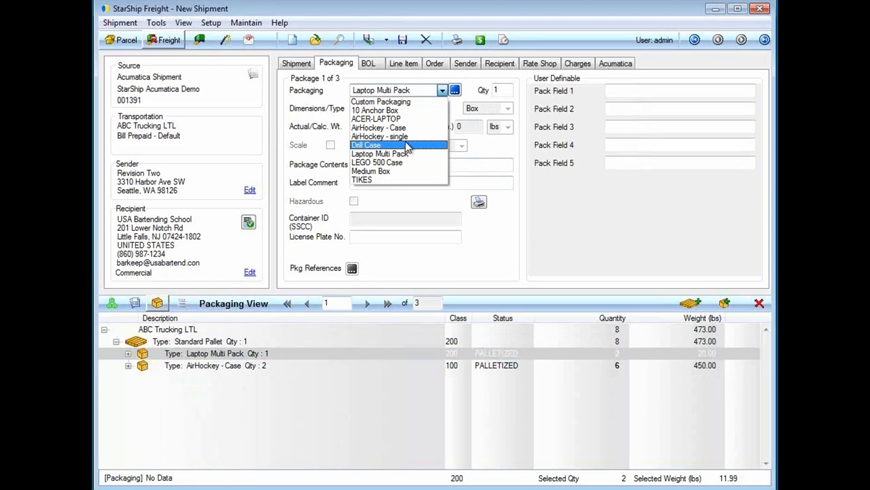
mouse_move(323, 139)
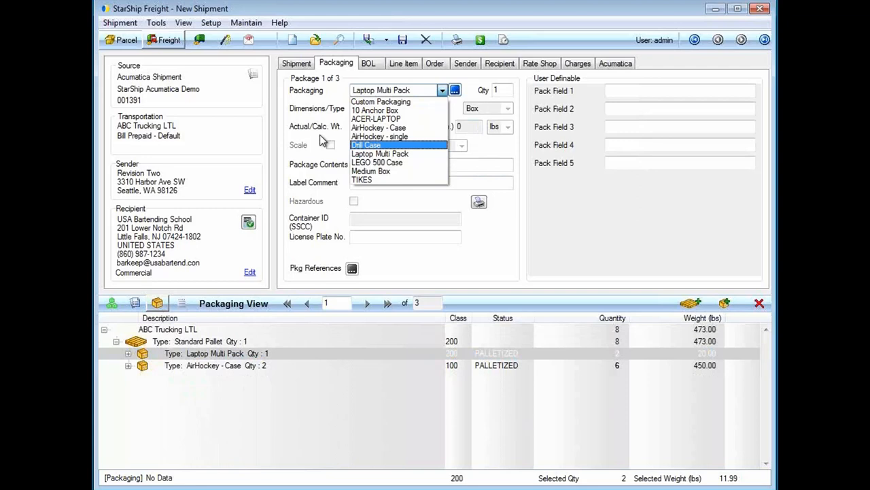
left_click(380, 153)
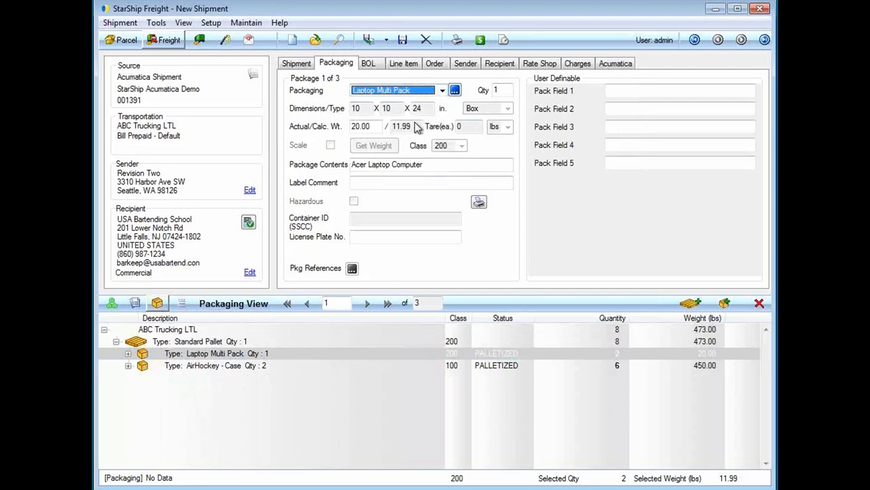
mouse_move(304, 141)
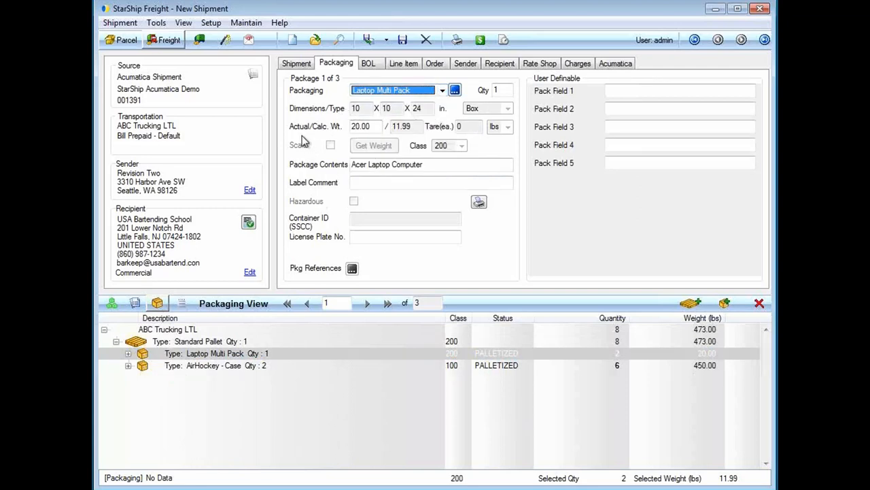
mouse_move(333, 155)
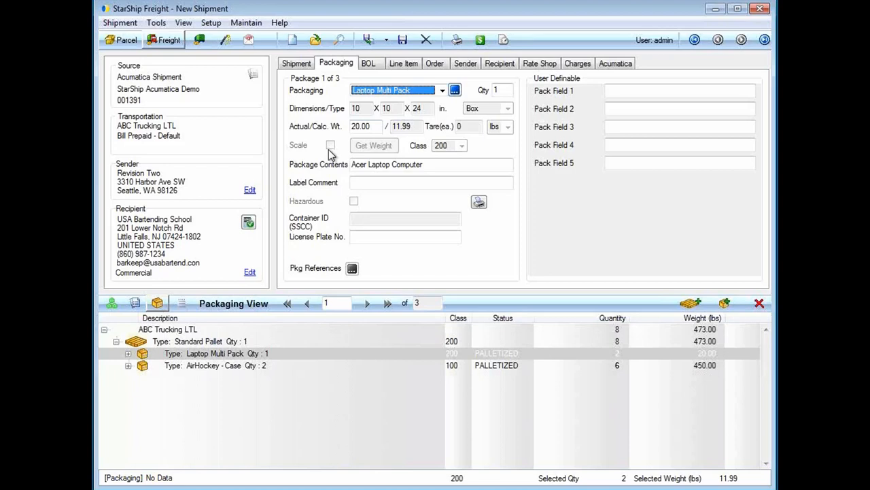
mouse_move(325, 234)
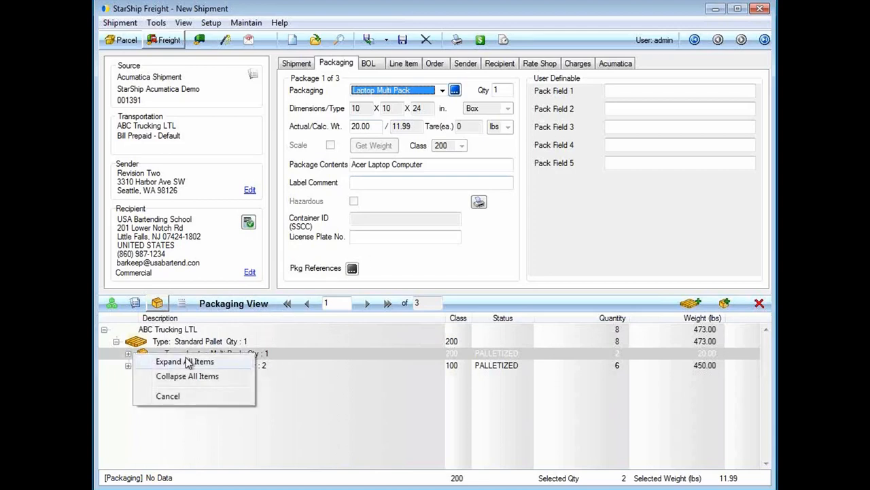
- Expand all packages and view the Acer Laptop Computer line item (2 at $500)
left_click(184, 361)
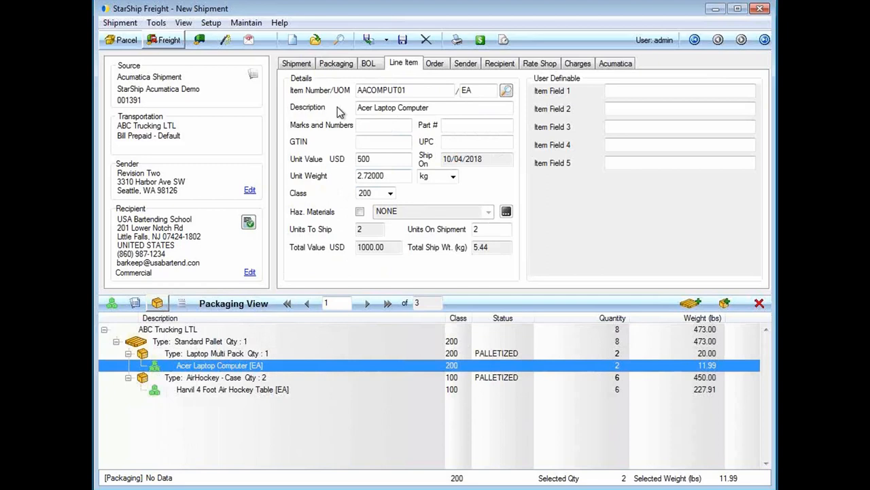
mouse_move(303, 112)
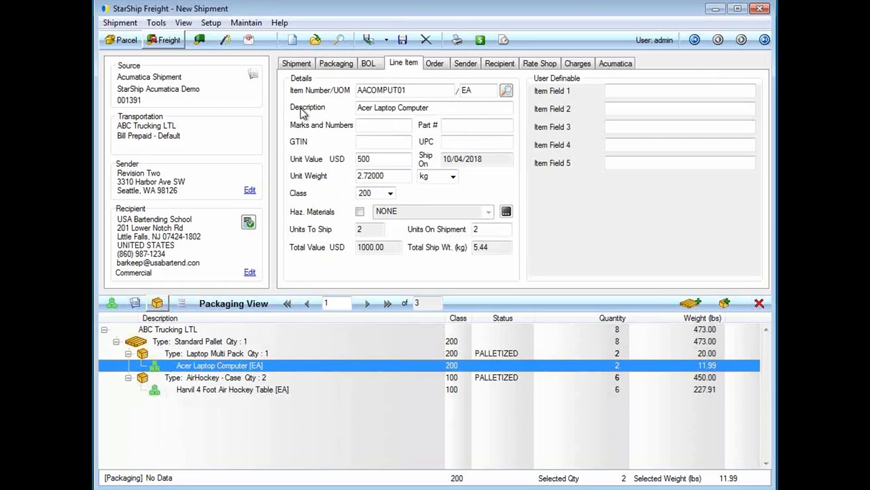
mouse_move(223, 373)
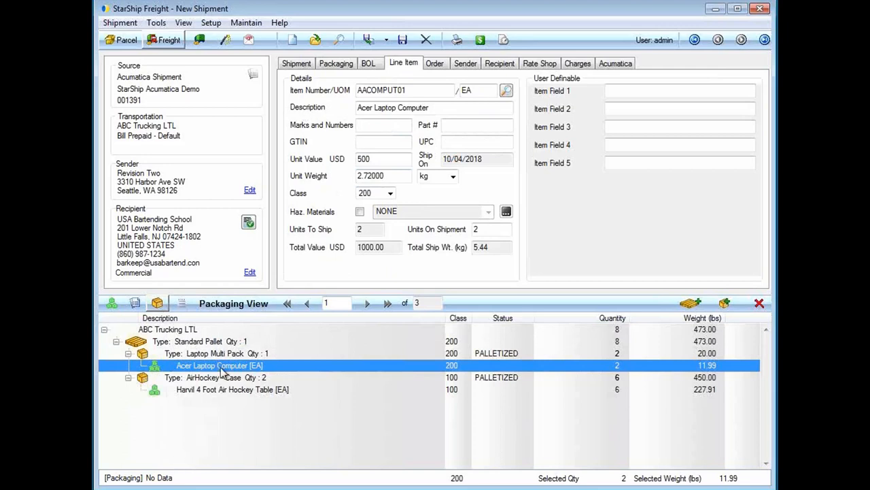
mouse_move(223, 383)
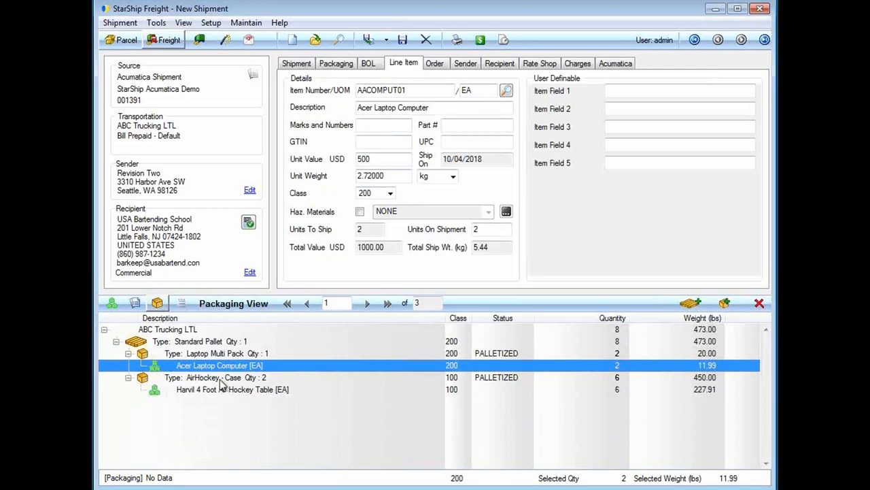
mouse_move(421, 340)
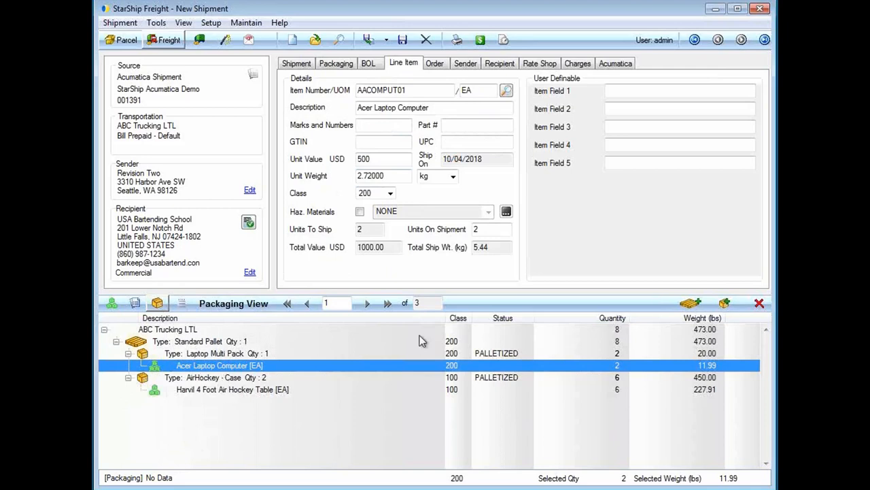
mouse_move(724, 303)
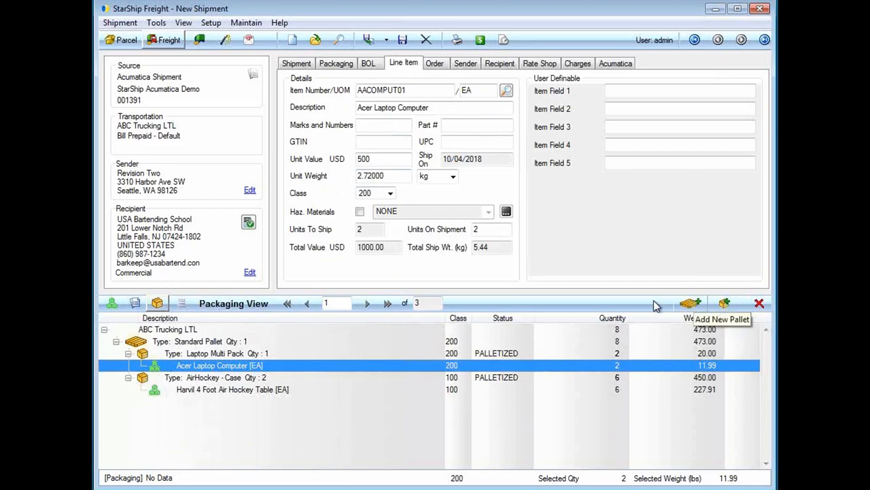
mouse_move(221, 390)
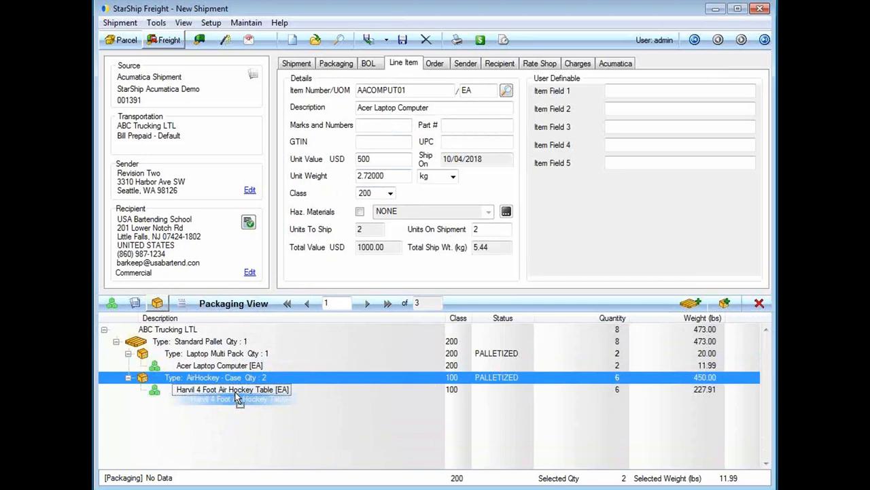
- Show the Harvil 4 Foot Air Hockey Table line item: 6 units at $142.45
left_click(232, 389)
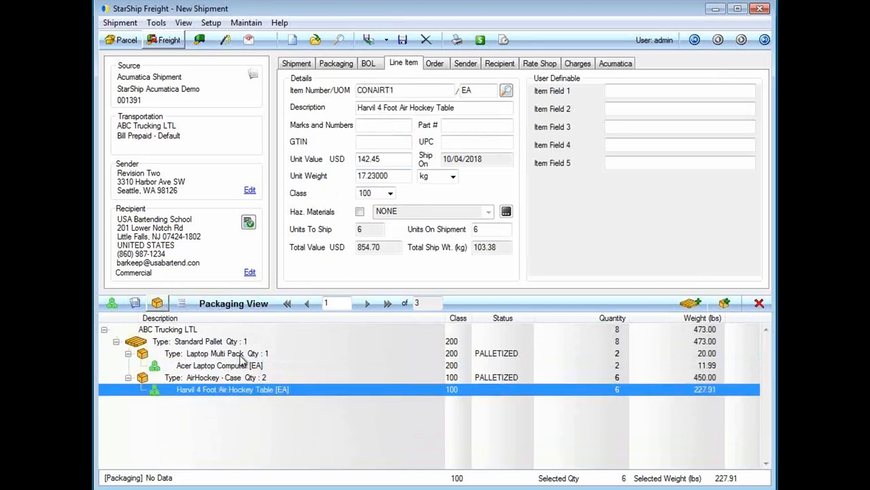
mouse_move(263, 449)
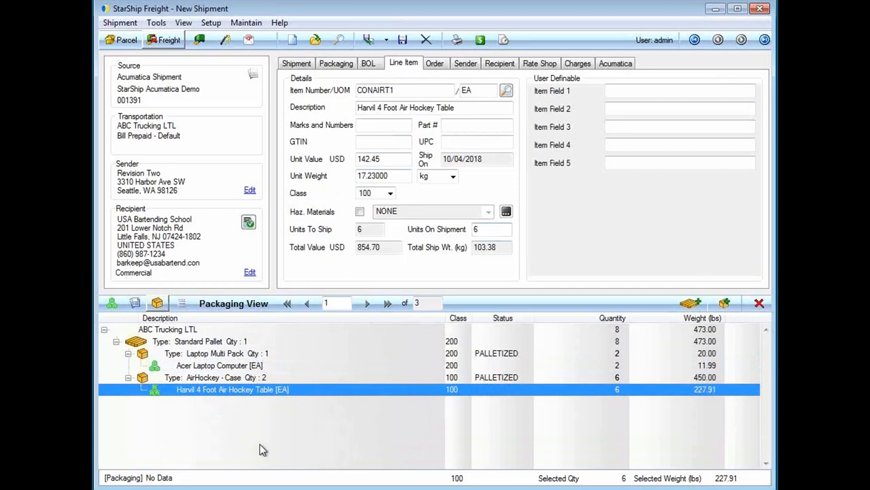
mouse_move(252, 414)
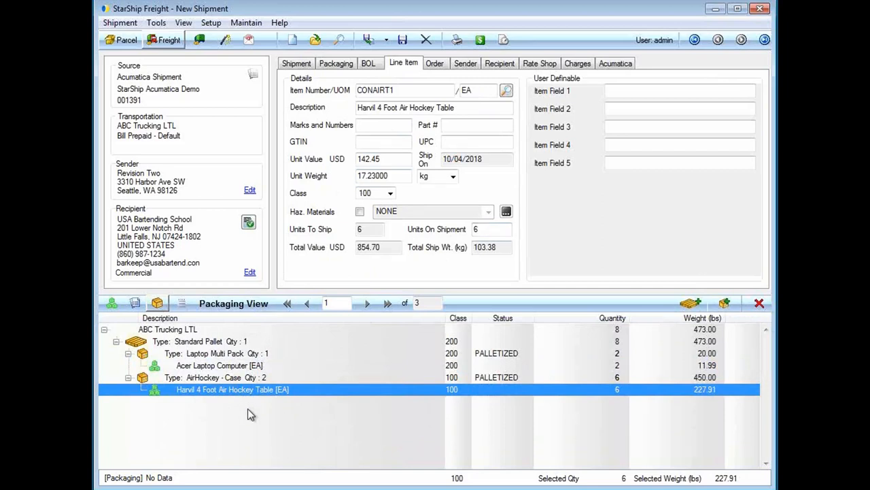
mouse_move(262, 352)
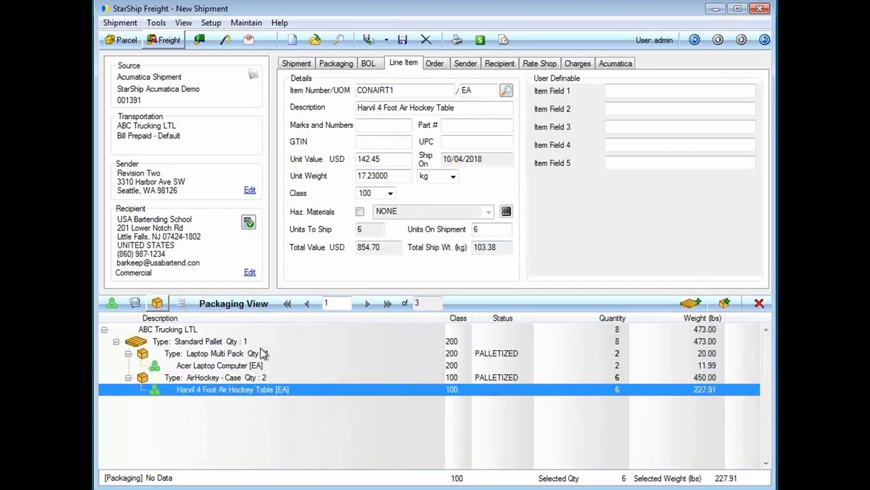
mouse_move(272, 367)
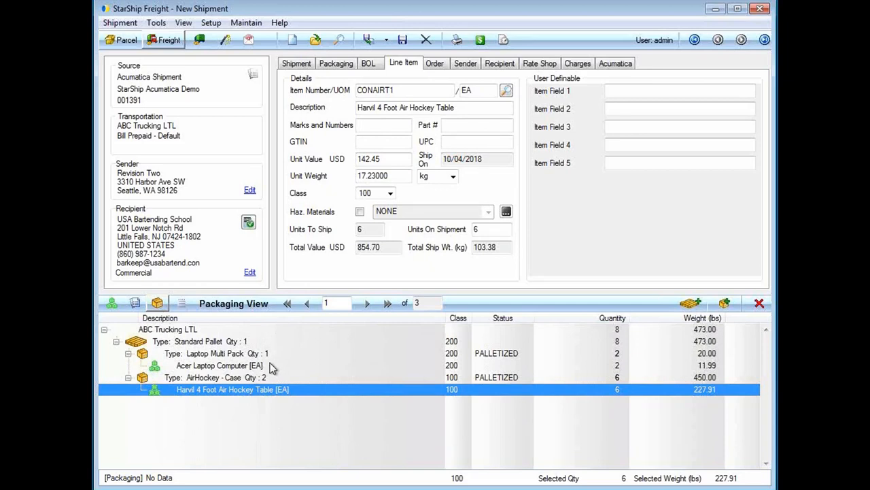
mouse_move(333, 361)
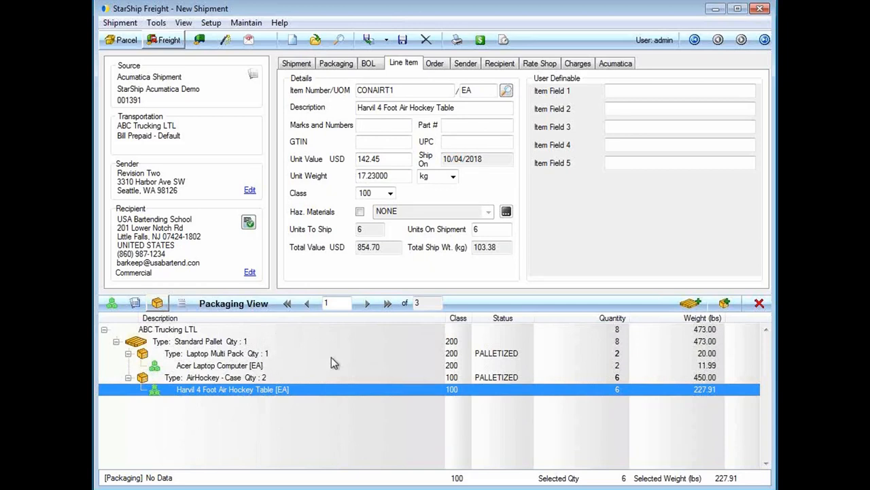
mouse_move(206, 408)
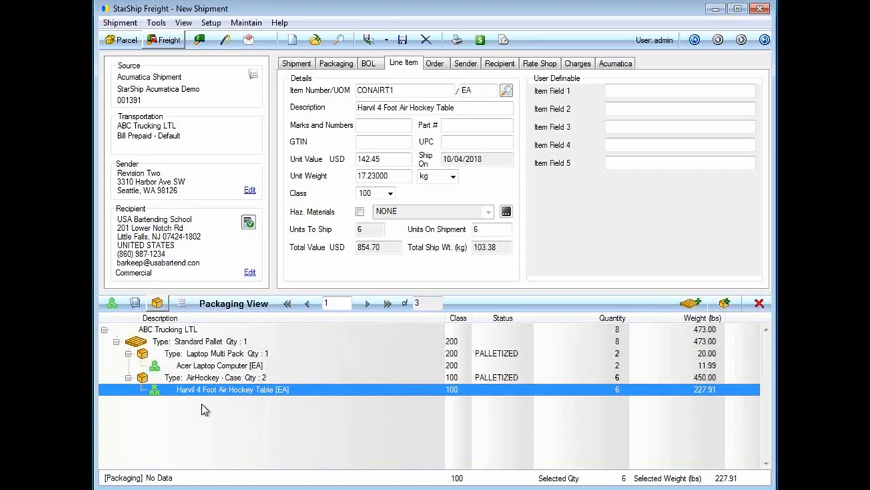
mouse_move(297, 267)
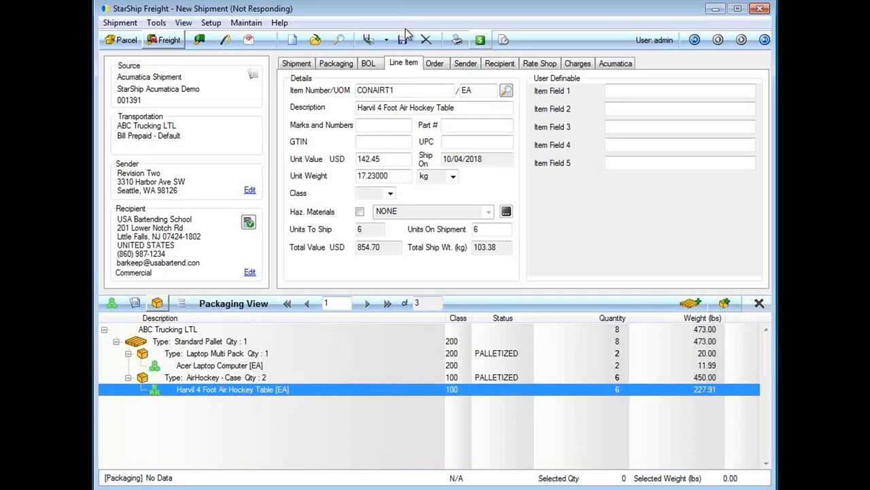
- Rate shop the shipment for New Penn Motor Express and Estes Express Lines quotes
left_click(539, 63)
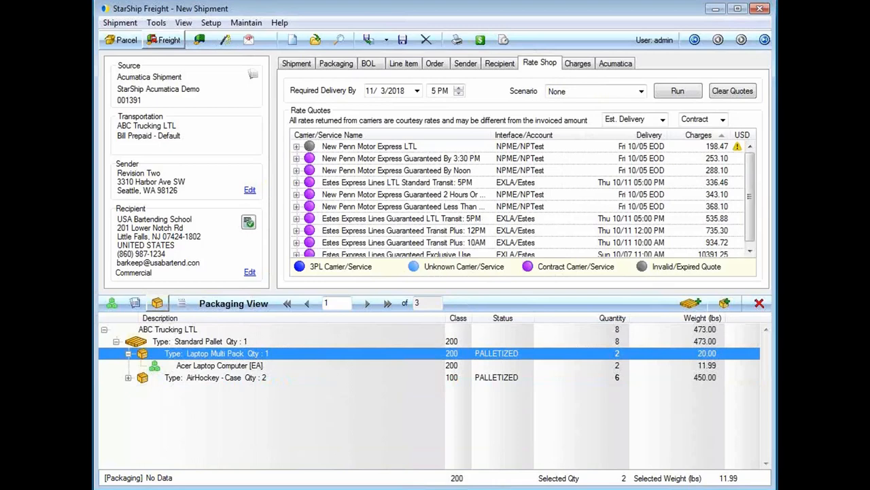
mouse_move(320, 200)
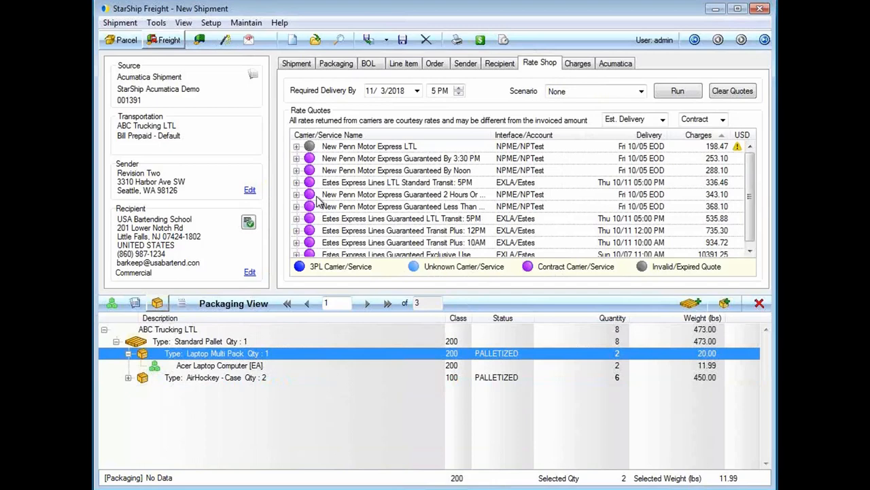
mouse_move(391, 197)
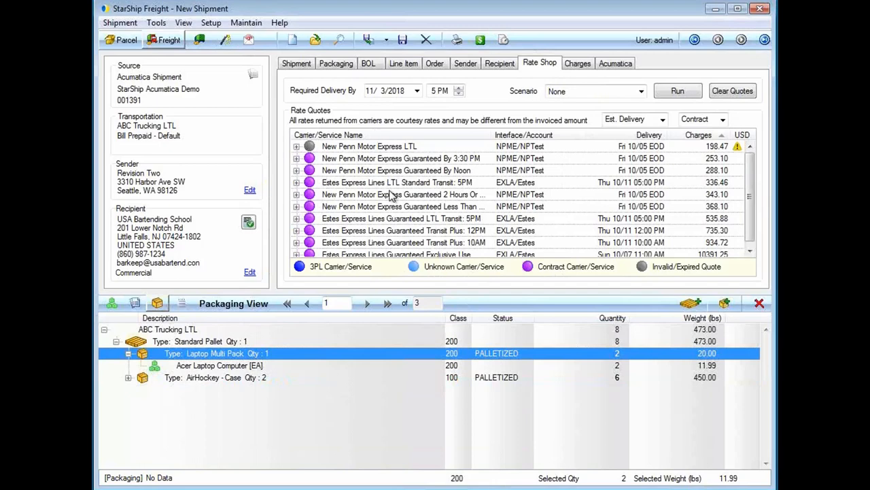
mouse_move(740, 196)
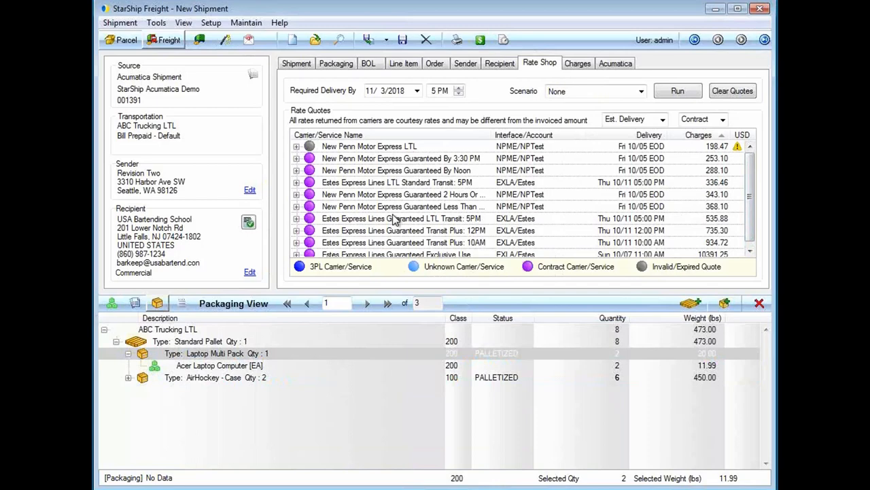
mouse_move(287, 209)
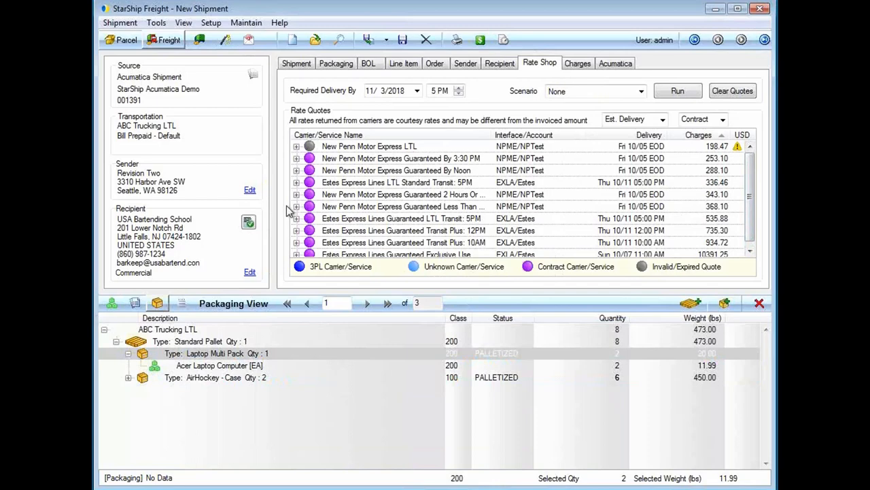
- On the Charges tab, show the rule setting applied freight to 250.00 for ABC Trucking
left_click(577, 63)
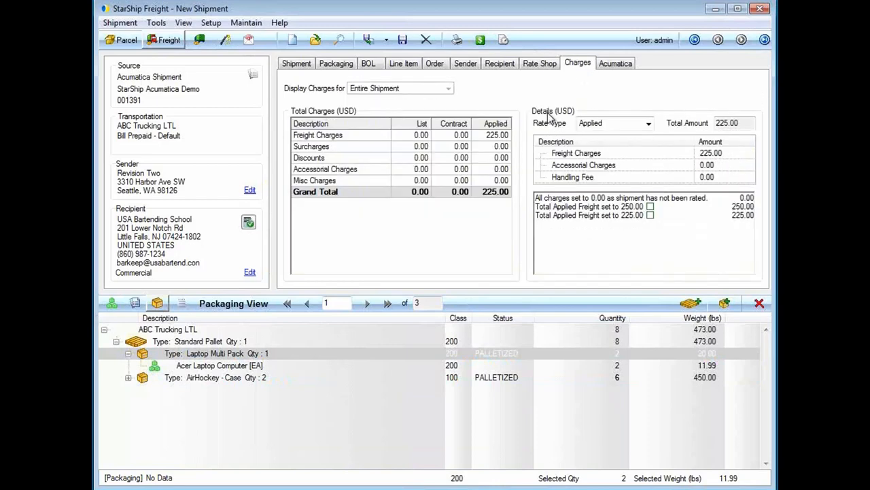
mouse_move(547, 121)
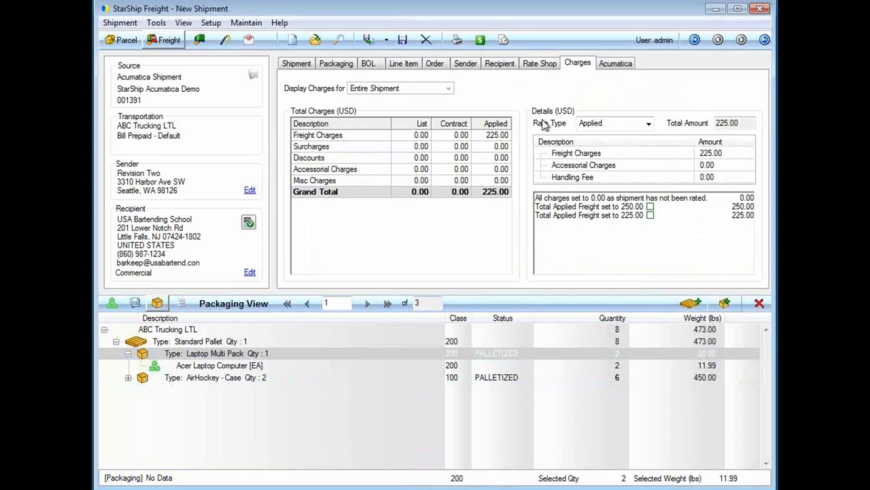
mouse_move(541, 126)
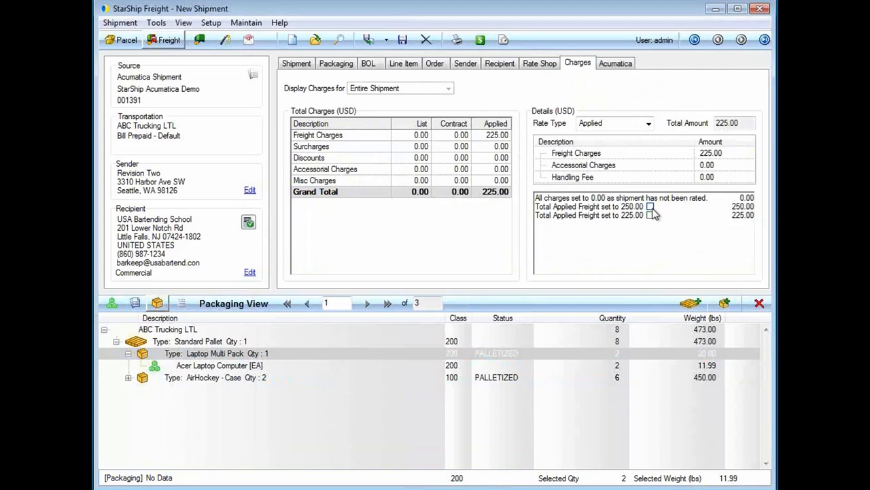
left_click(649, 206)
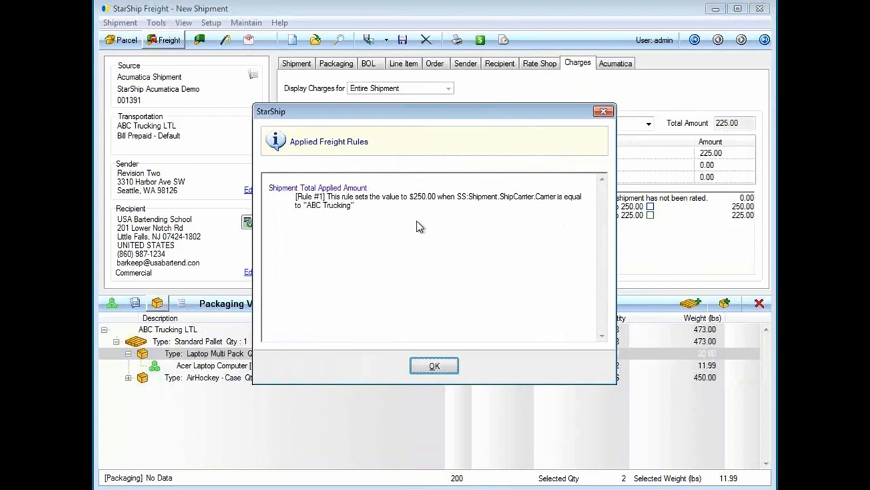
mouse_move(339, 271)
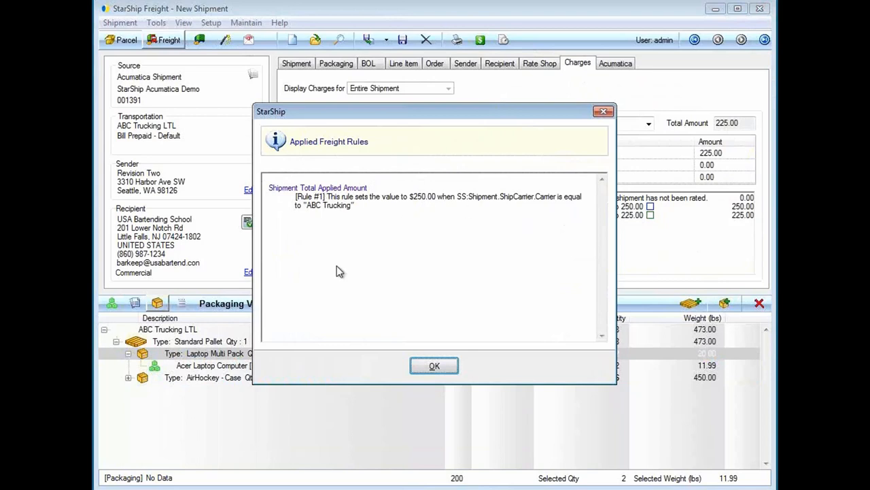
mouse_move(329, 227)
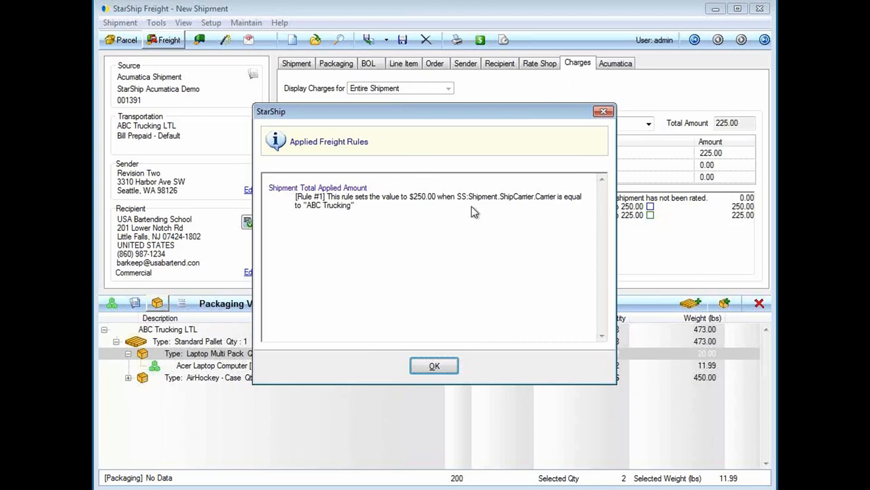
- Close Rule #1, read the 10% USA Bartending School discount rule, then close it
left_click(434, 366)
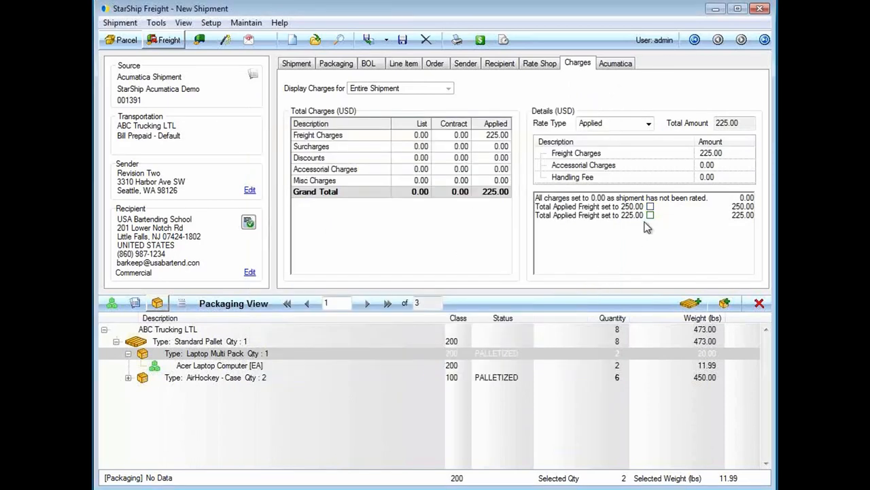
left_click(651, 215)
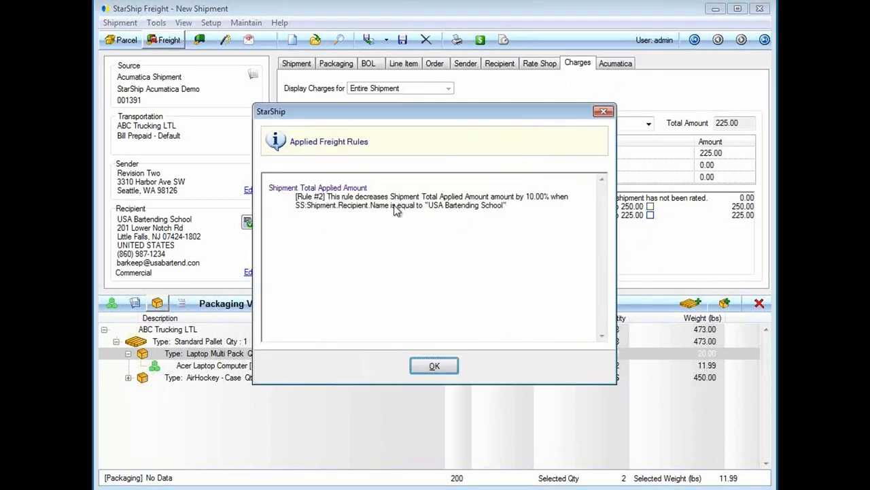
double_click(531, 197)
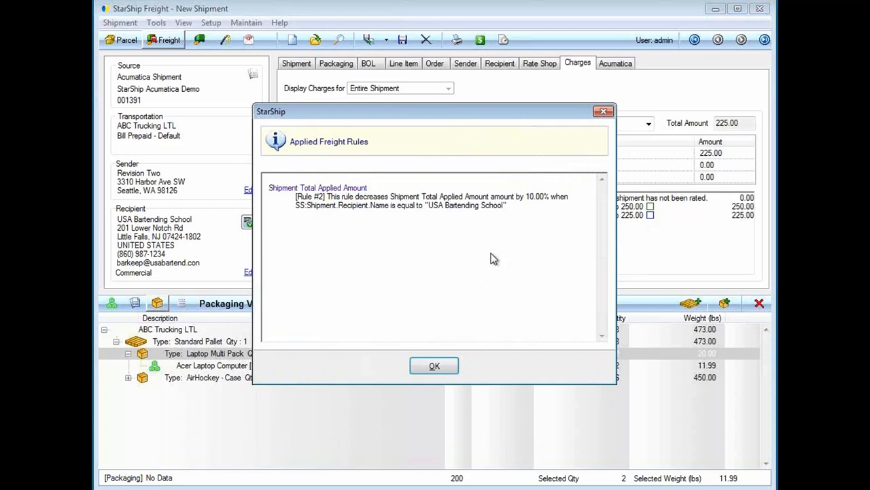
mouse_move(486, 249)
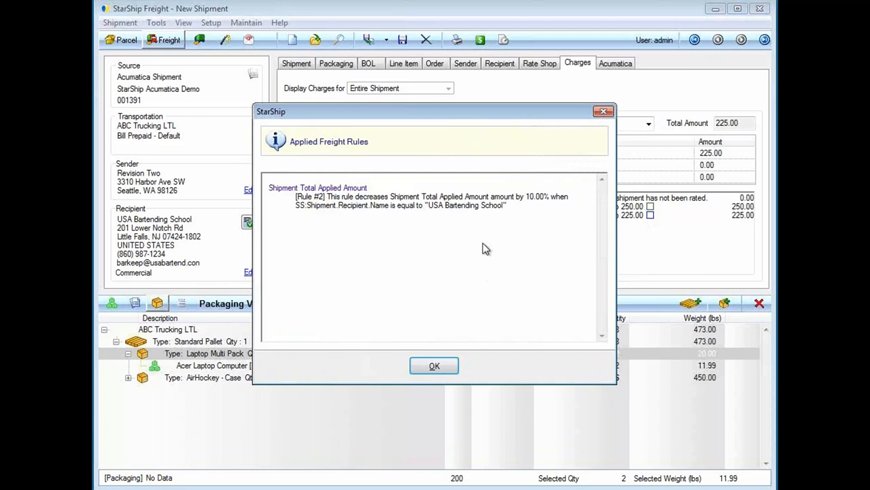
mouse_move(389, 469)
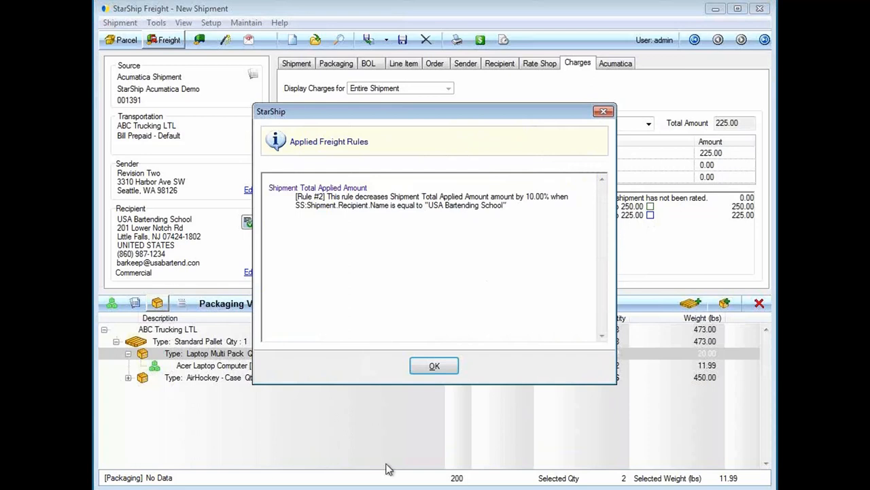
left_click(434, 366)
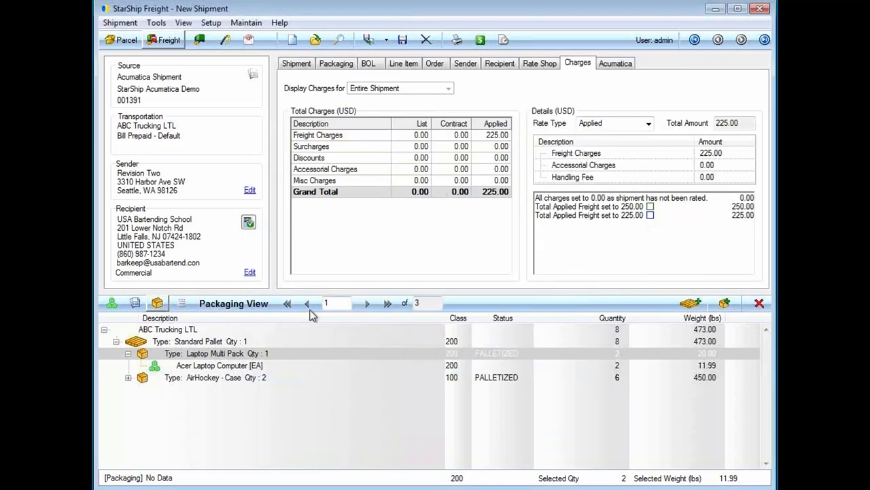
mouse_move(221, 372)
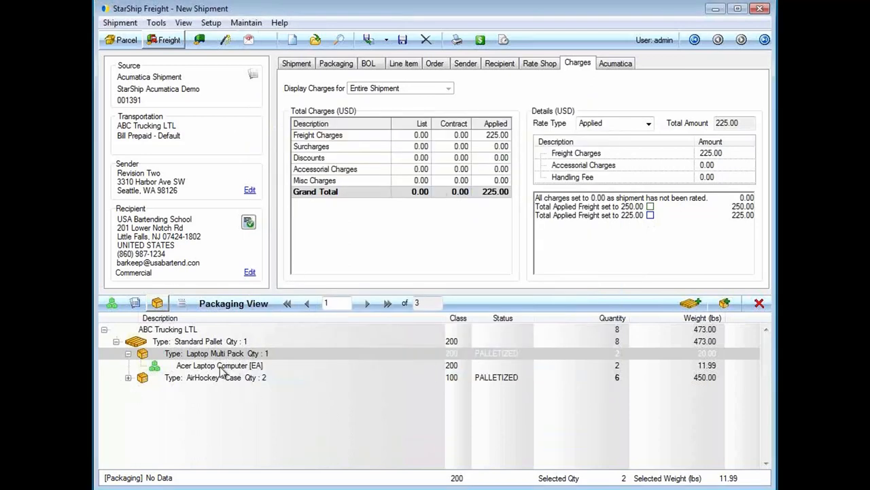
mouse_move(208, 347)
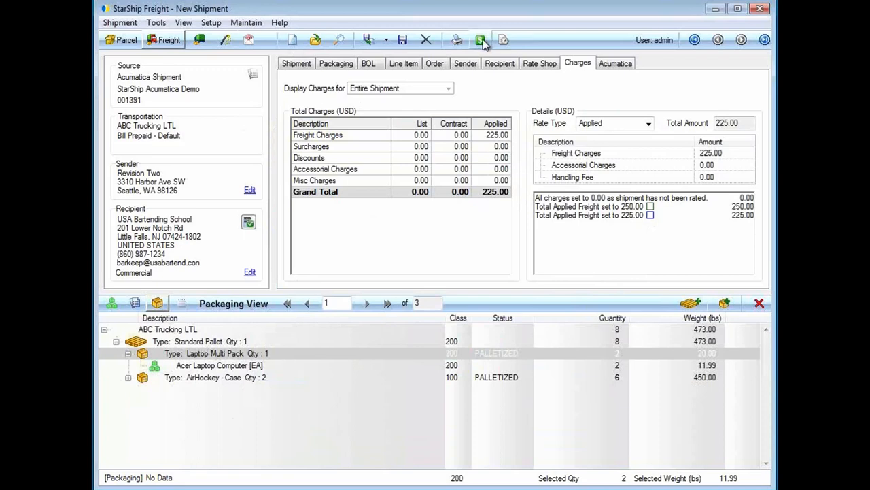
mouse_move(408, 81)
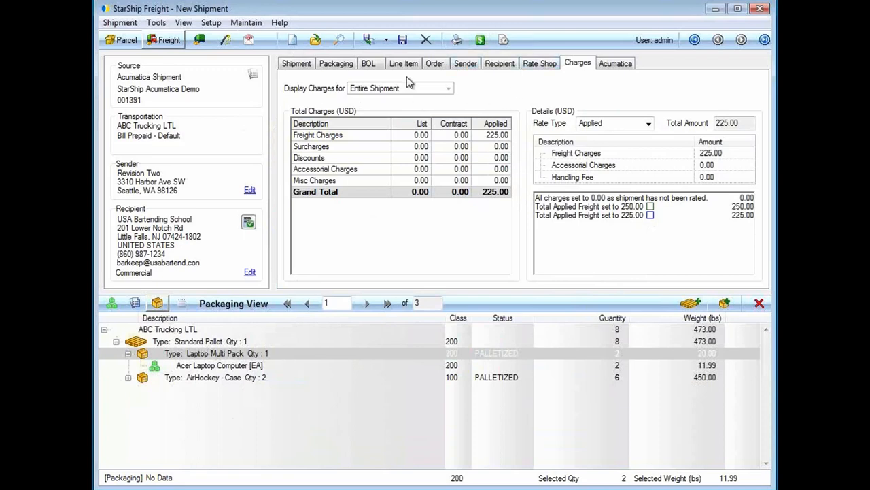
mouse_move(368, 40)
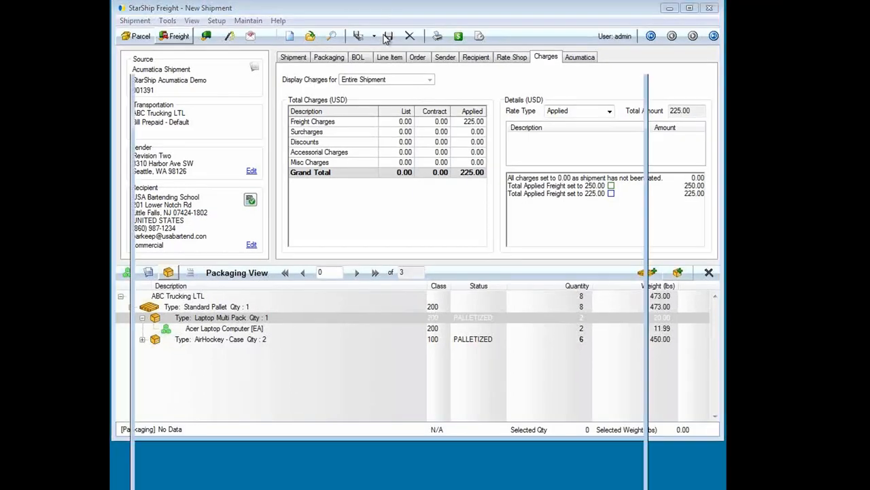
- Ship freight shipment 001391, producing a bill of lading with $225.00 prepaid charges
left_click(357, 57)
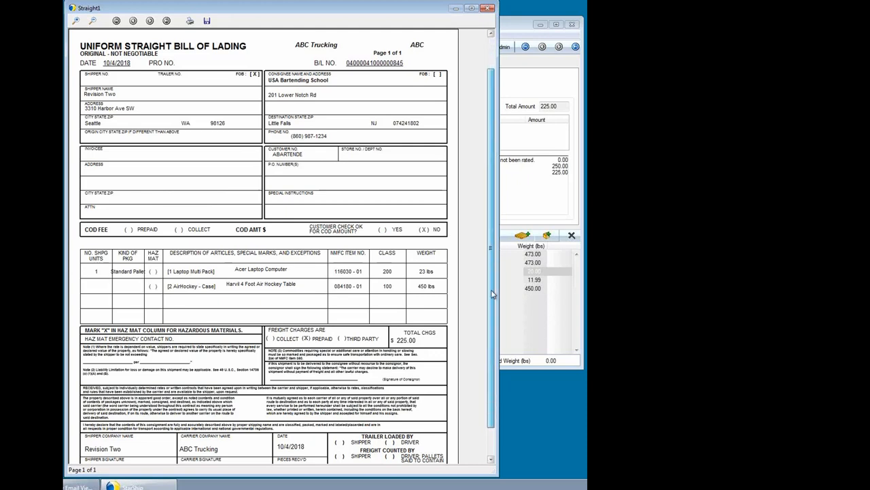
- Scroll through the ABC Trucking bill of lading: 3 pieces, 225.00 charges, signed shipper section
scroll("down", 3)
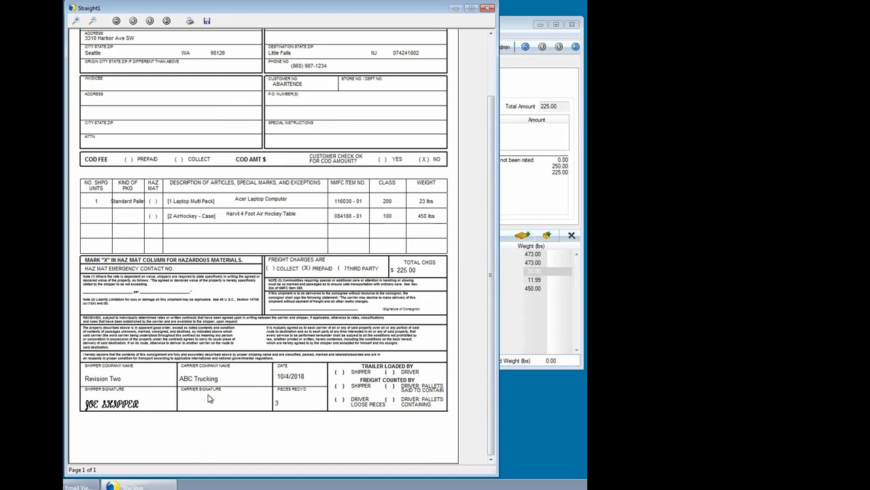
mouse_move(241, 123)
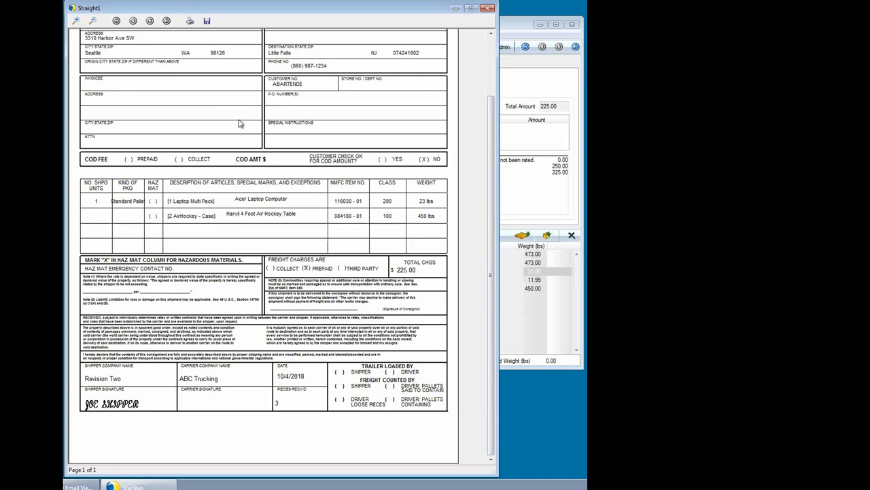
mouse_move(493, 107)
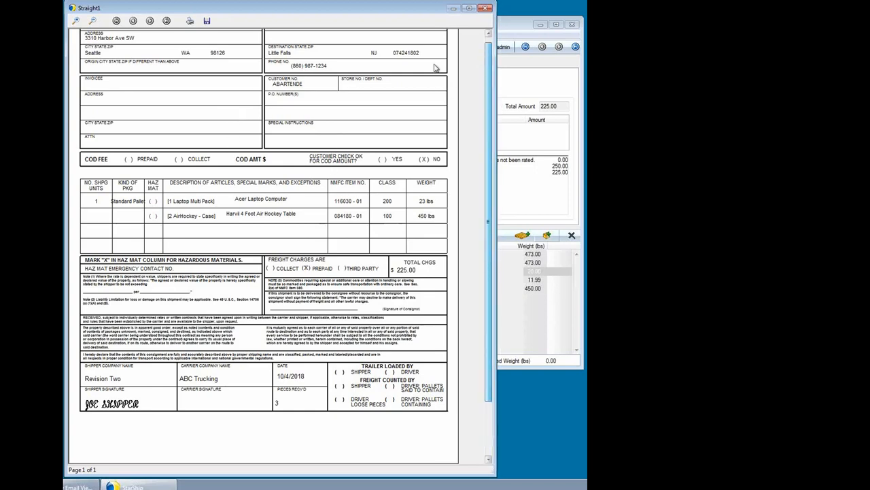
scroll("up", 3)
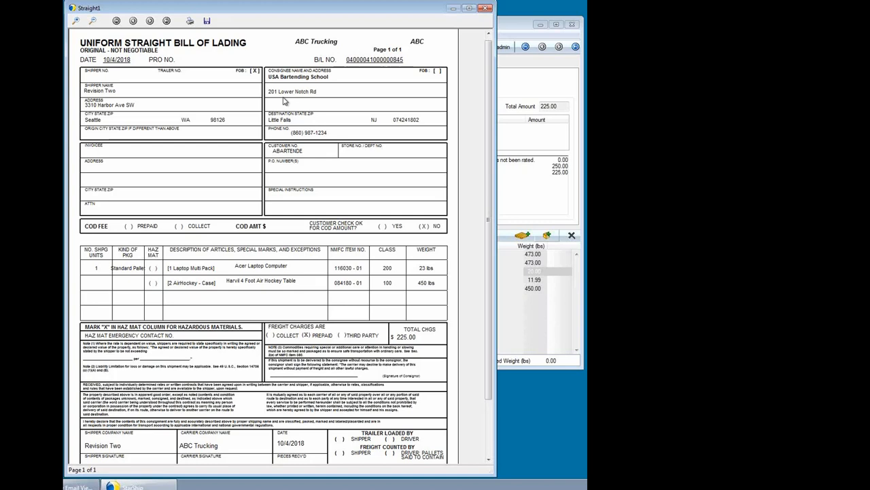
mouse_move(306, 182)
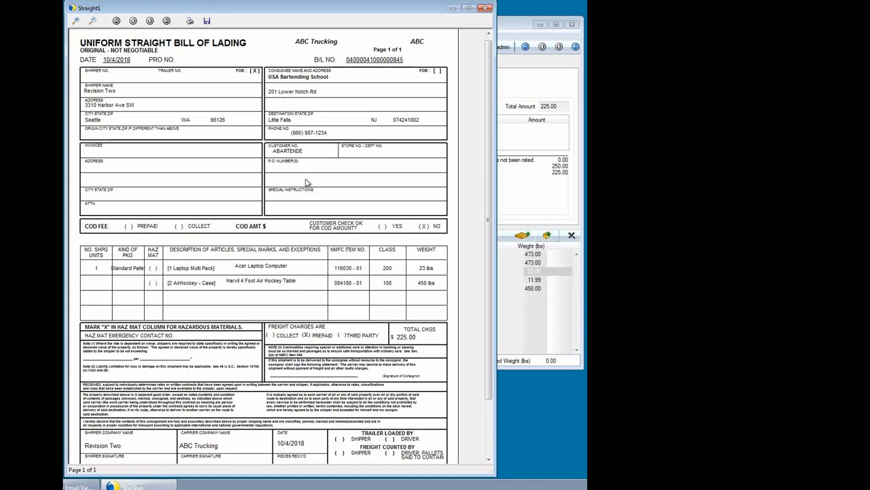
mouse_move(449, 221)
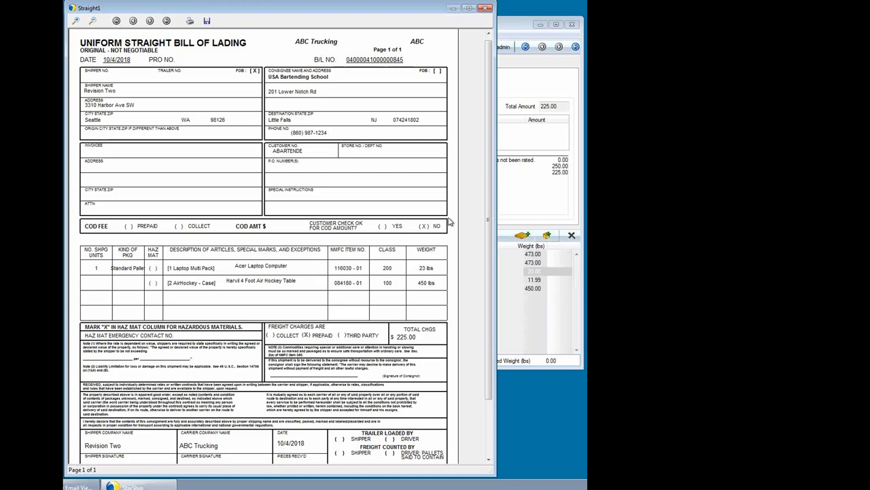
mouse_move(382, 296)
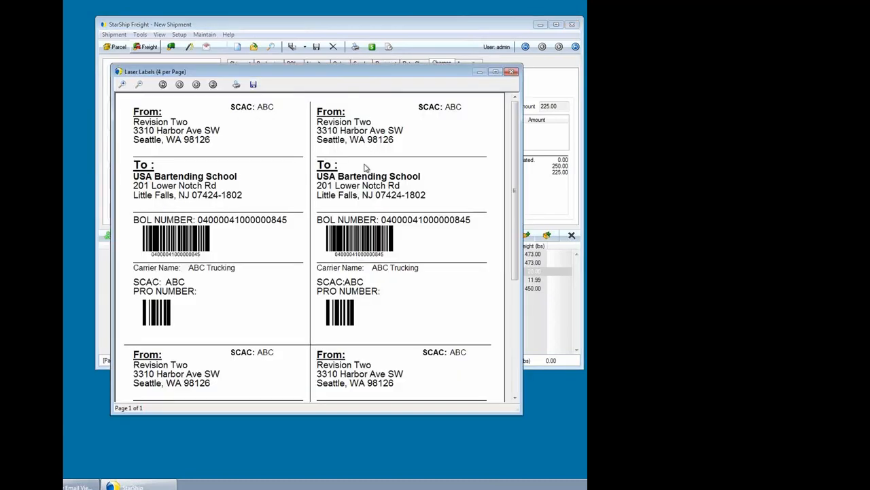
mouse_move(184, 165)
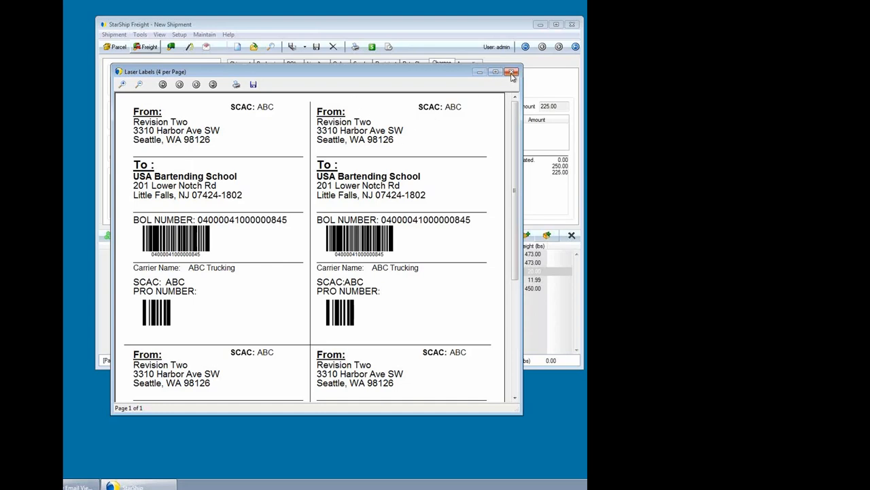
- Close the Laser Labels preview after checking the BOL barcode labels
left_click(512, 72)
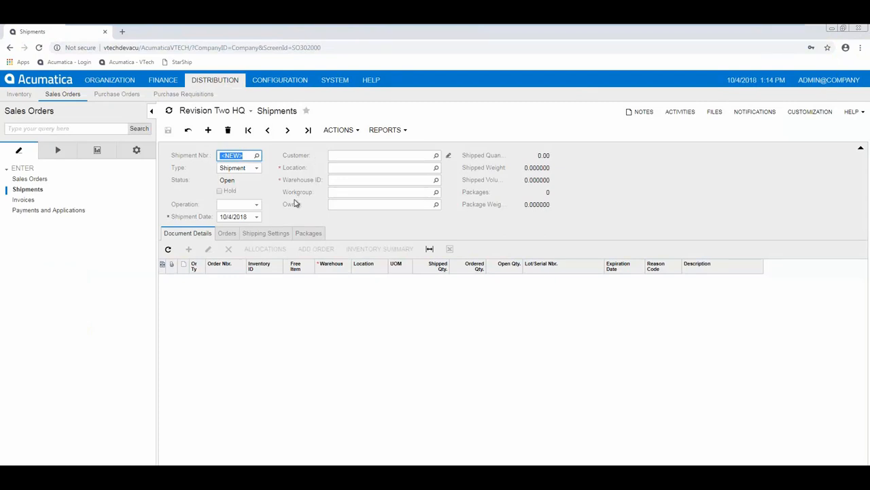
- Load shipment 001391 and view its three ABC Trucking LTL packages dated 10/04/2018
left_click(208, 129)
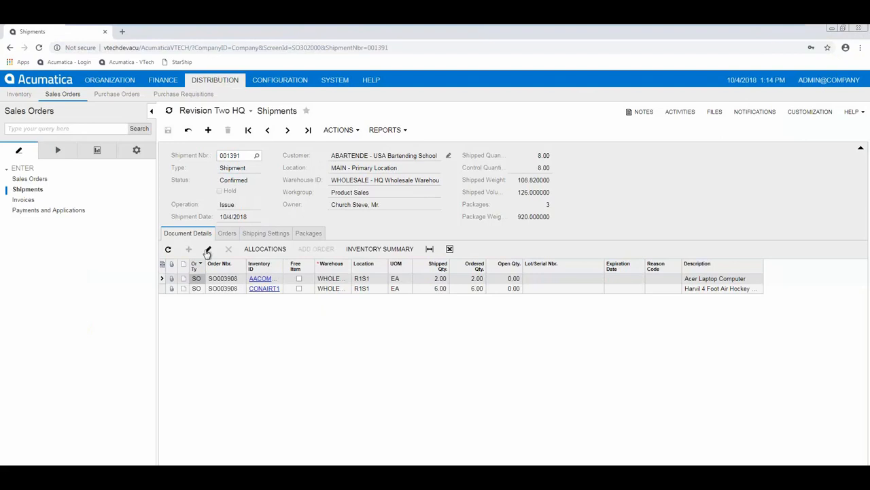
left_click(308, 232)
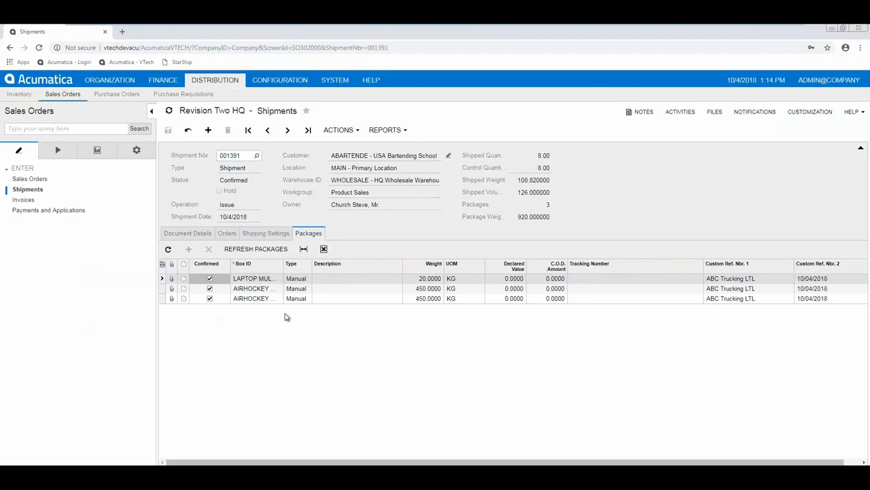
mouse_move(306, 288)
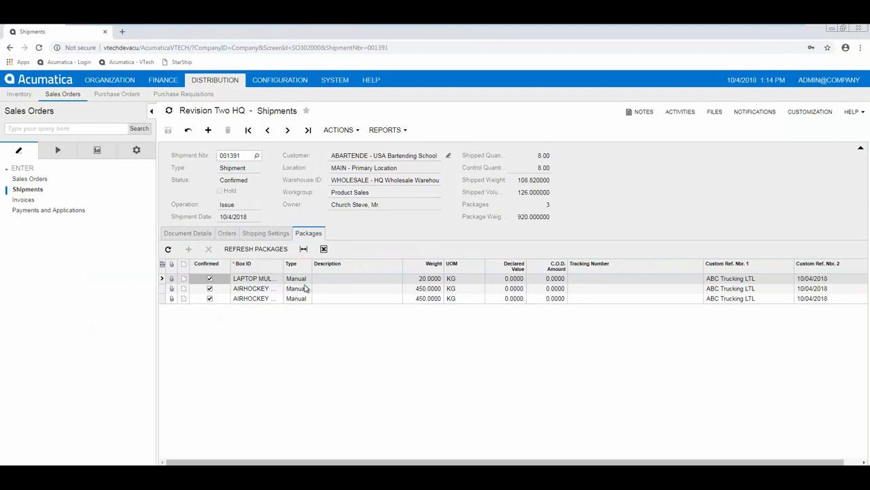
mouse_move(251, 297)
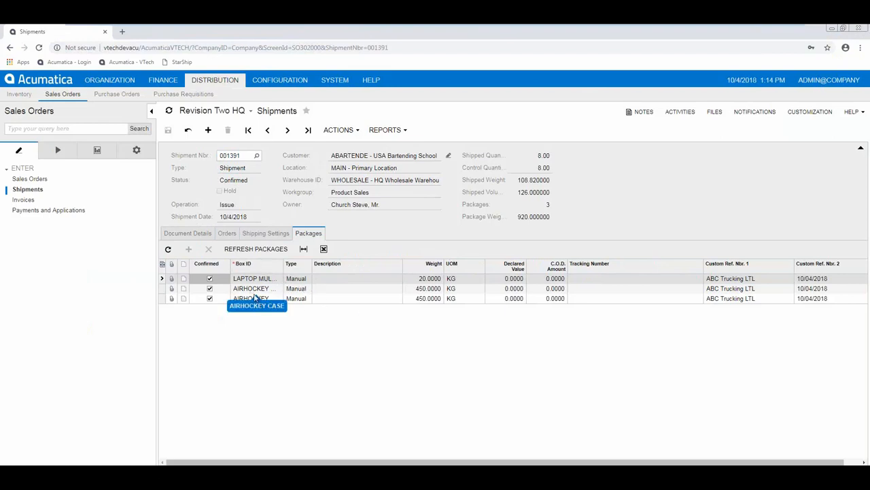
mouse_move(282, 319)
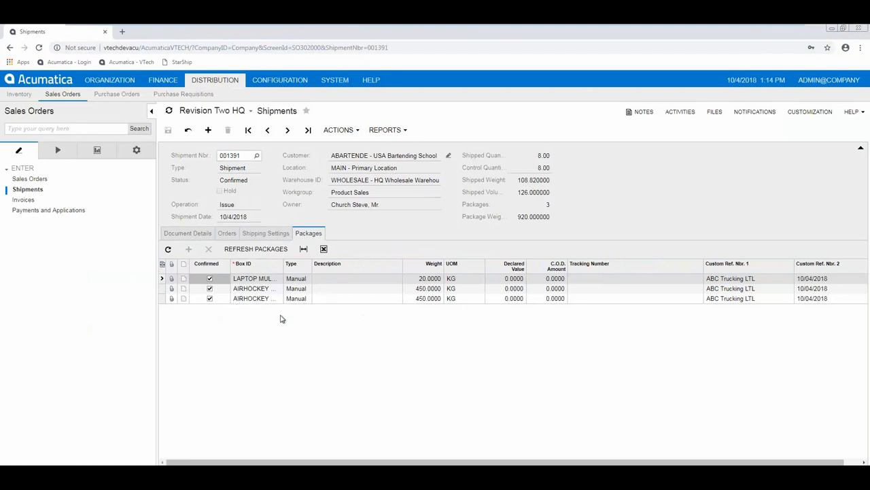
mouse_move(307, 359)
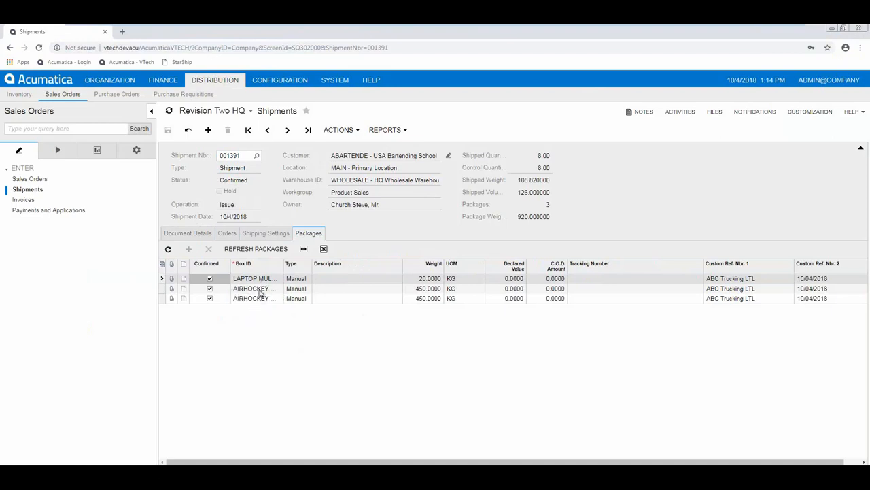
mouse_move(255, 297)
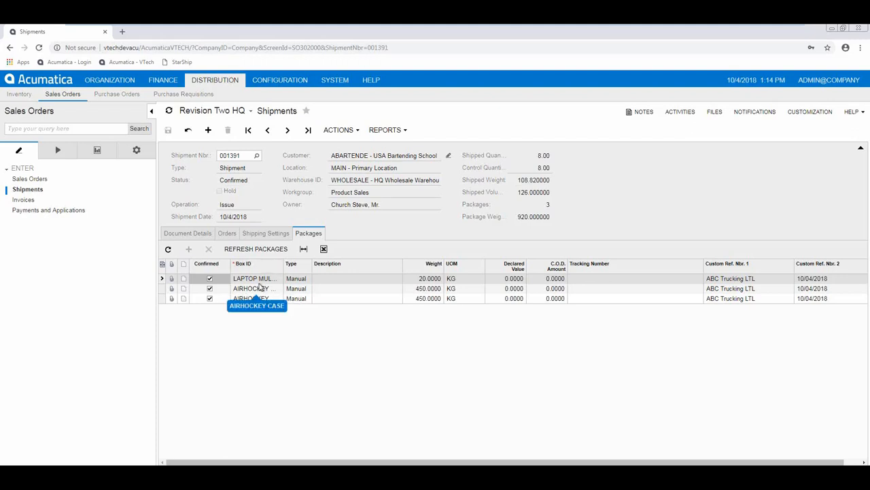
mouse_move(697, 290)
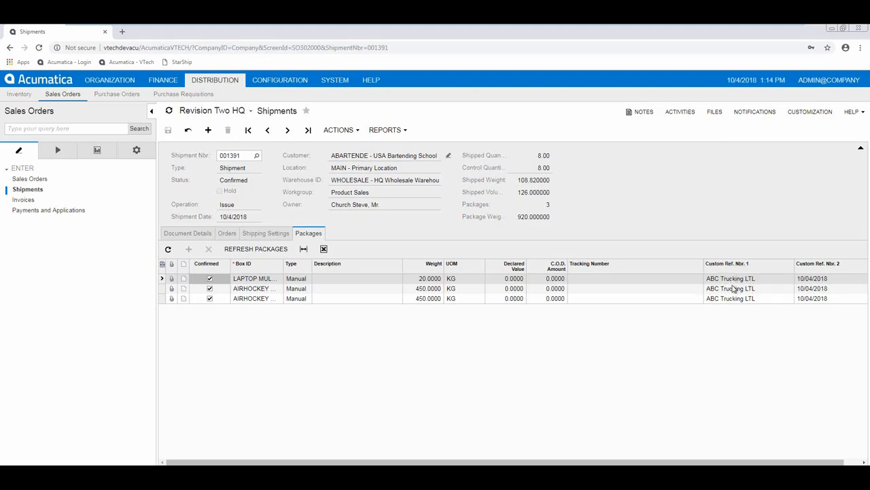
mouse_move(819, 286)
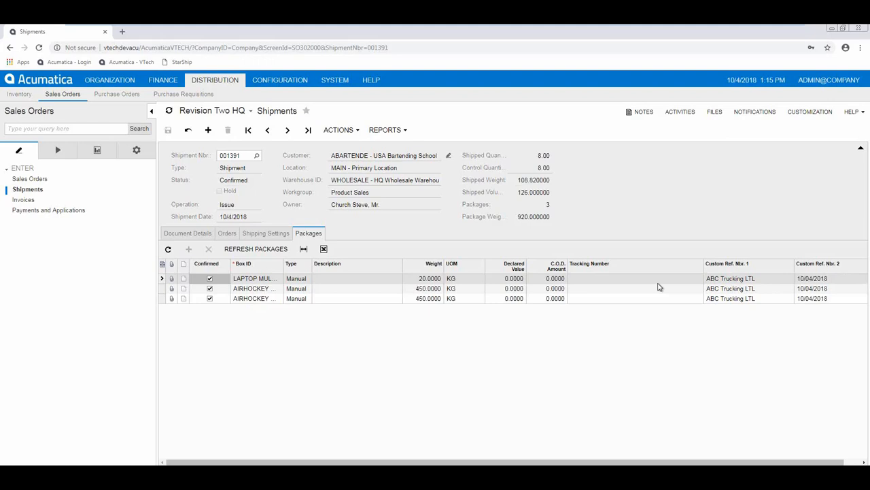
mouse_move(586, 265)
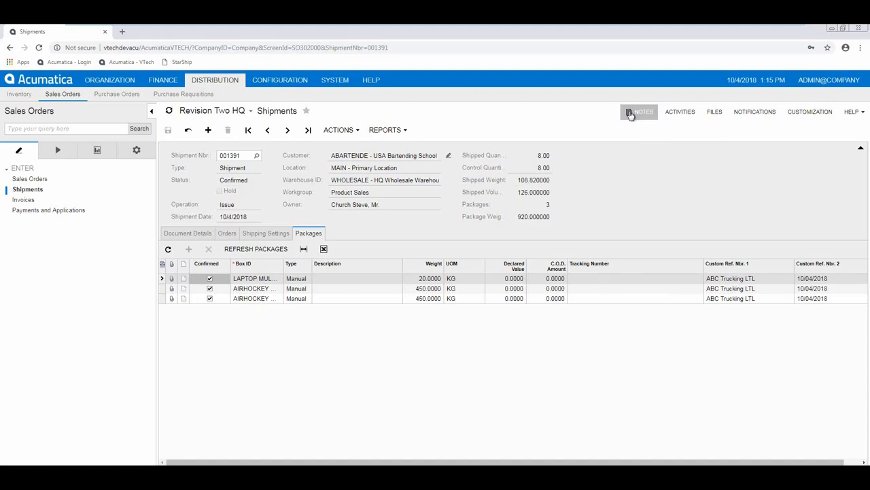
- Show shipment 001391's Shipping Settings: ABC Trucking, freight amount 225.00
left_click(644, 111)
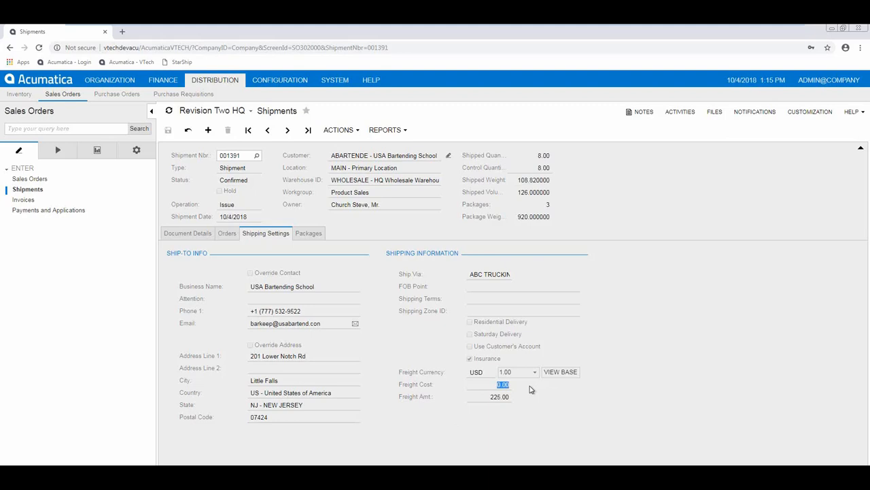
mouse_move(477, 420)
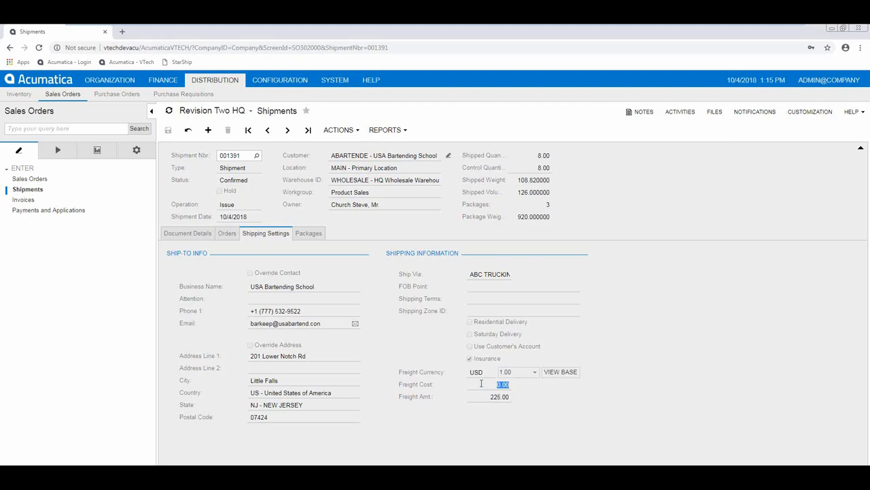
mouse_move(501, 410)
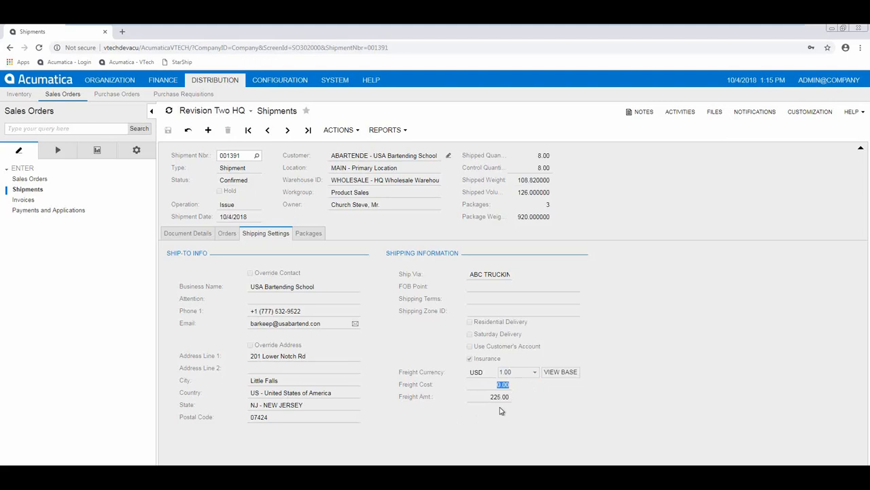
mouse_move(766, 43)
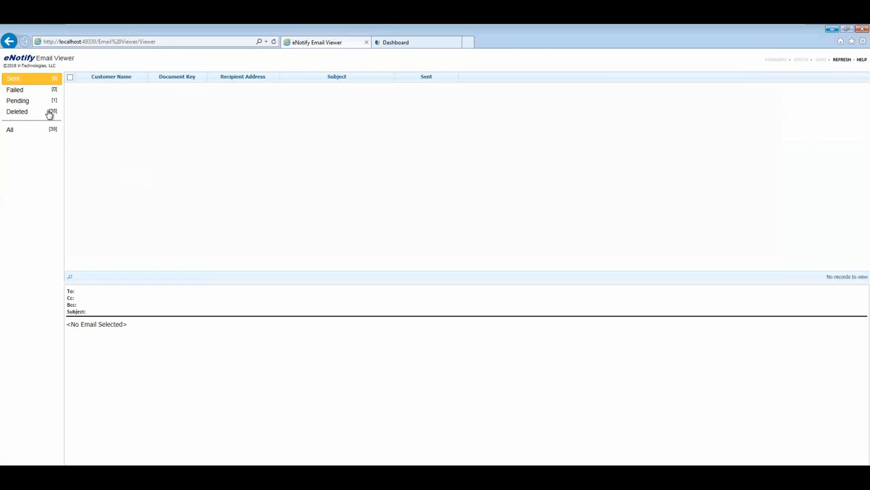
- List pending emails and select the 001391 notice for USA Bartending School
left_click(17, 100)
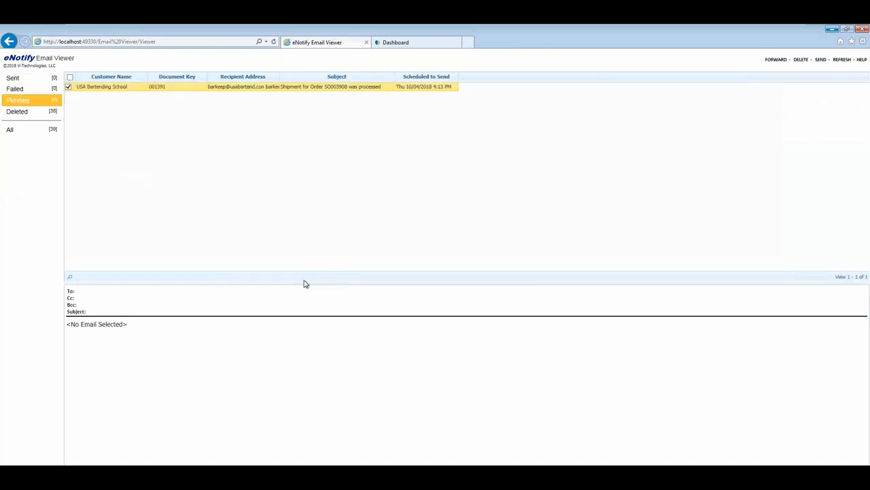
mouse_move(333, 286)
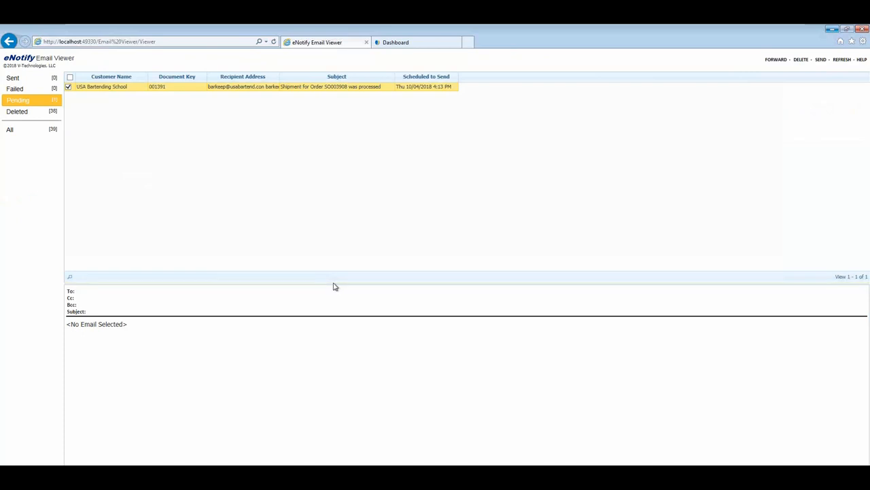
left_click(238, 86)
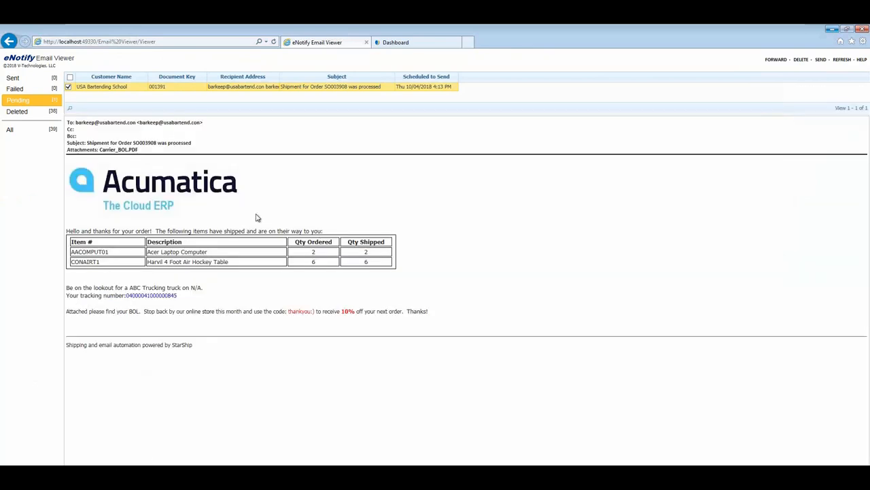
mouse_move(364, 177)
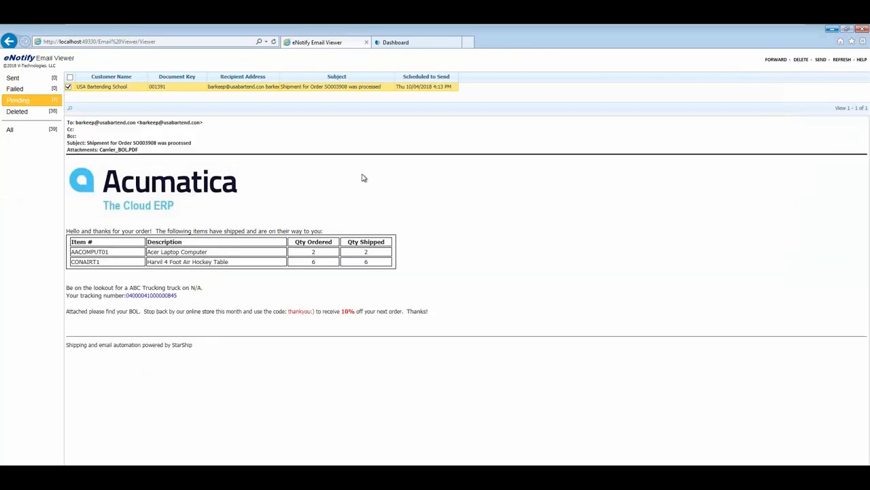
mouse_move(149, 212)
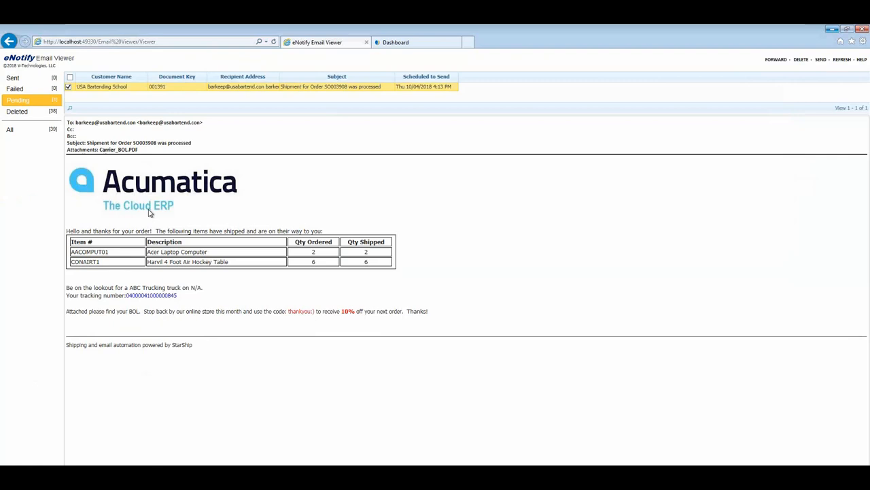
mouse_move(121, 259)
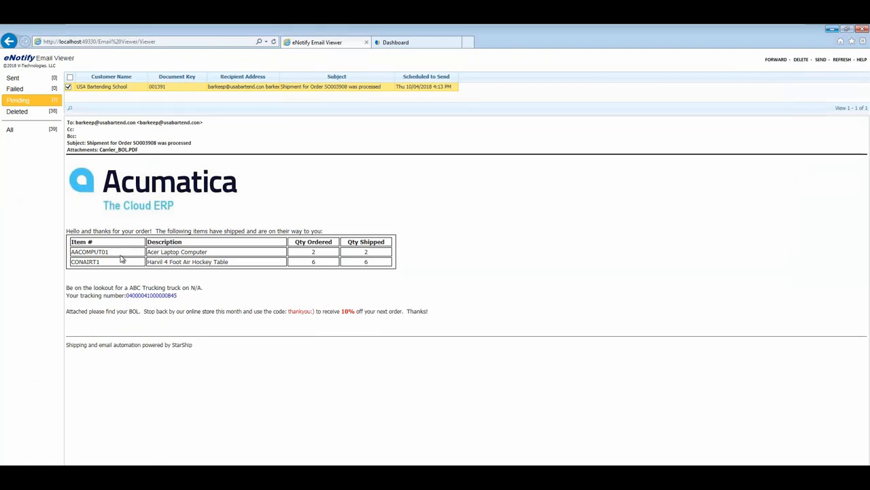
mouse_move(111, 261)
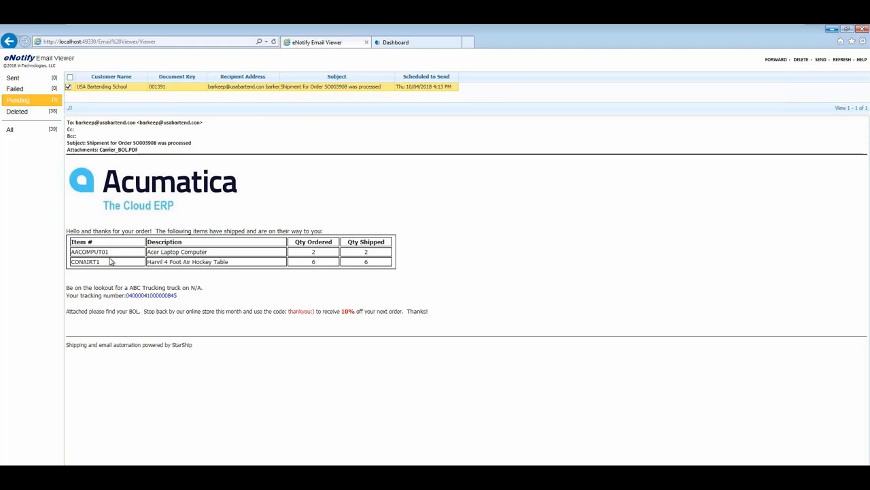
mouse_move(333, 261)
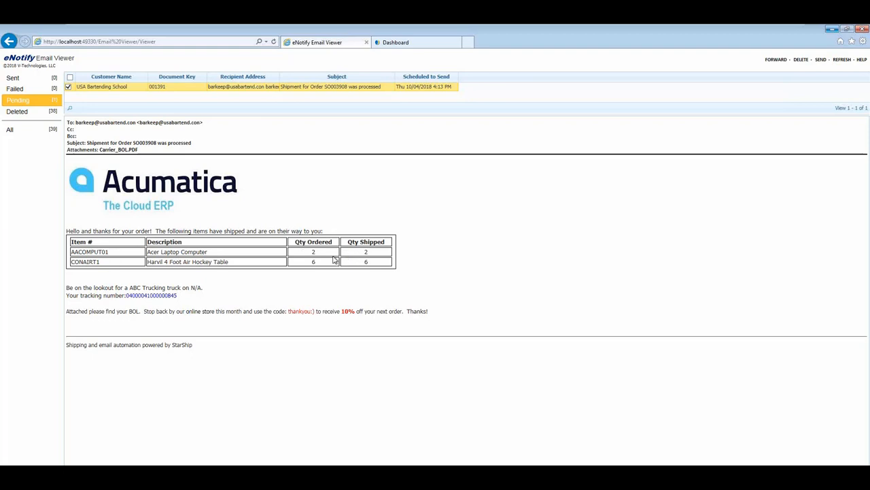
mouse_move(209, 300)
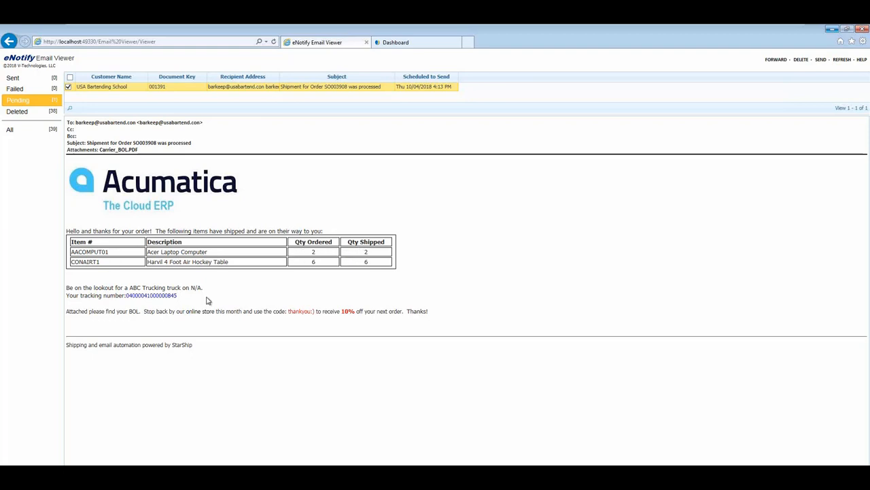
mouse_move(102, 362)
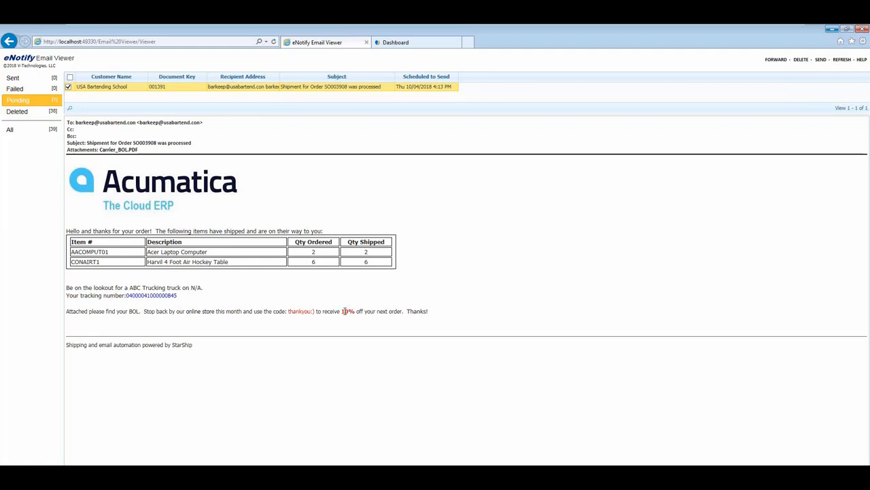
- Highlight the 10% next-order discount while reading the SO003908 shipment email
double_click(348, 311)
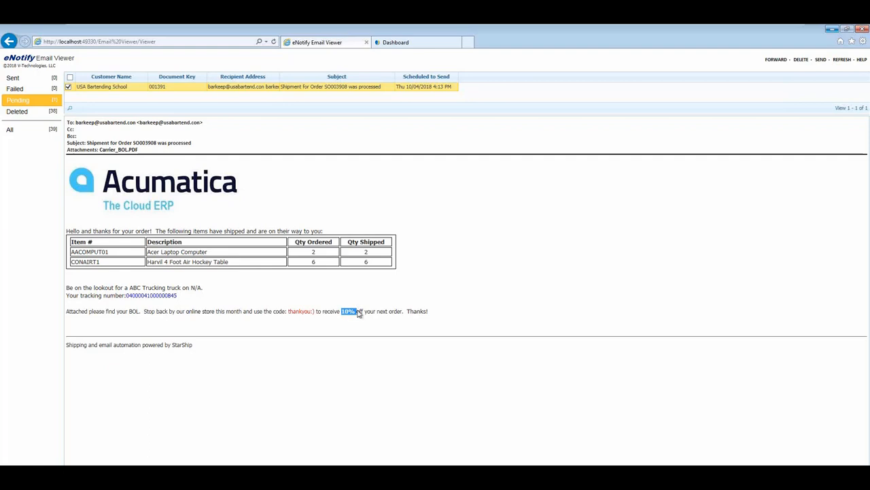
mouse_move(276, 228)
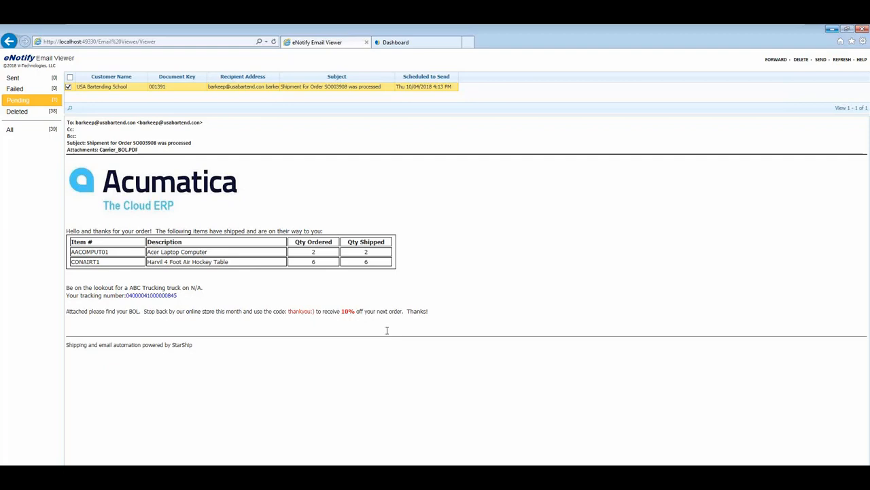
mouse_move(354, 119)
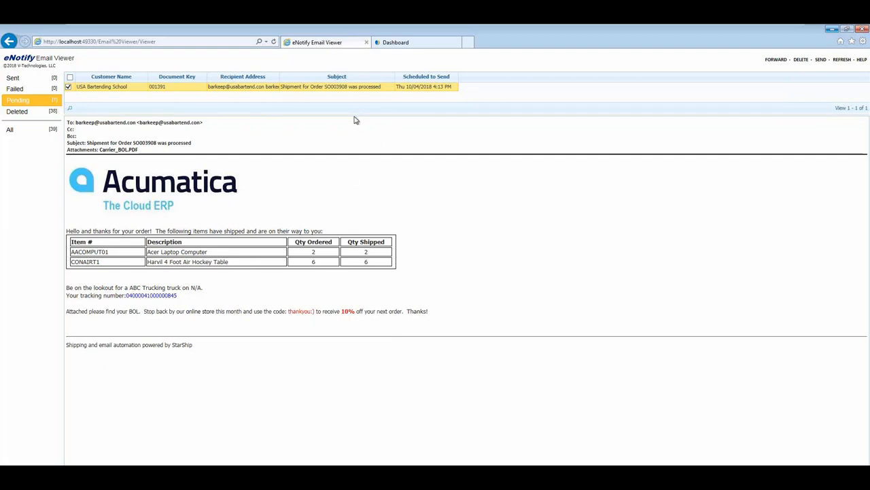
mouse_move(350, 117)
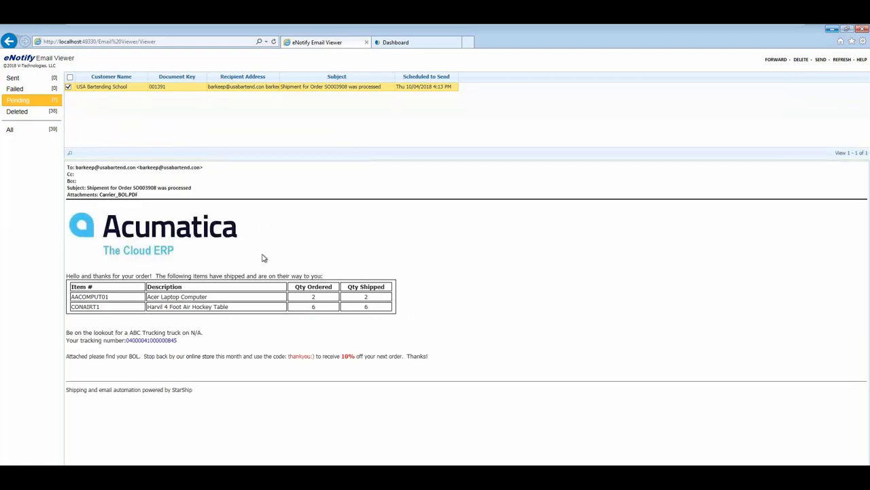
mouse_move(248, 245)
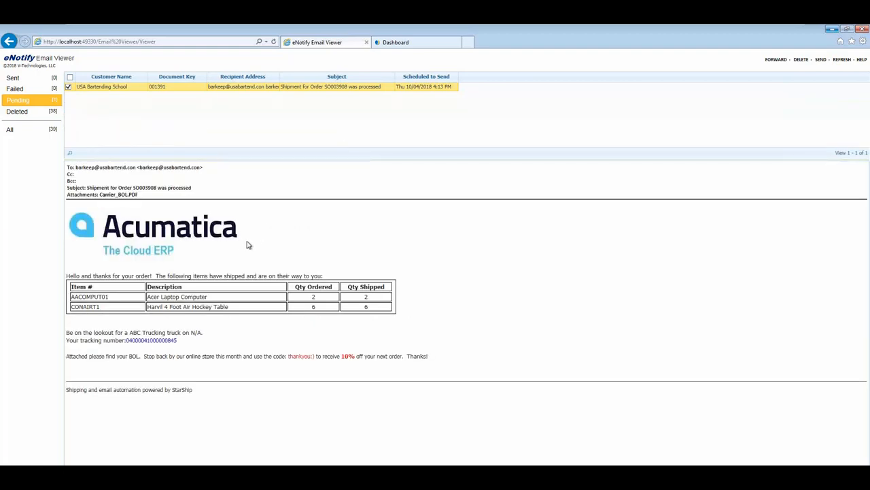
mouse_move(244, 253)
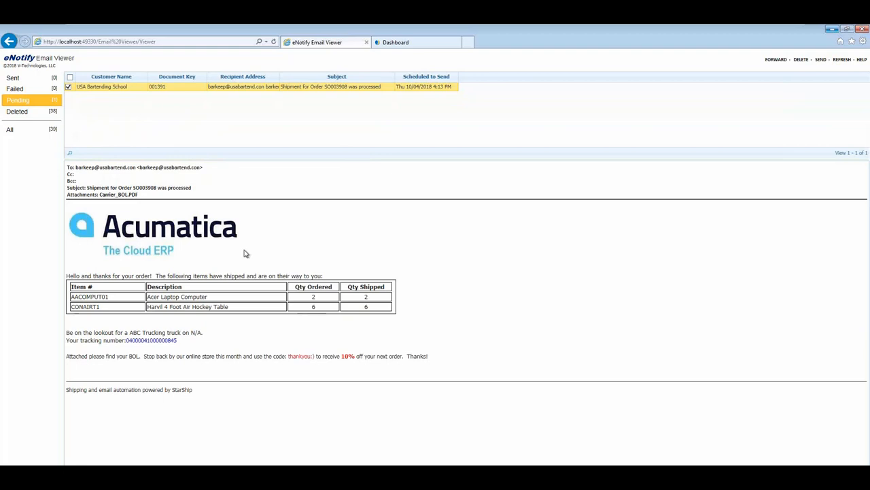
mouse_move(86, 220)
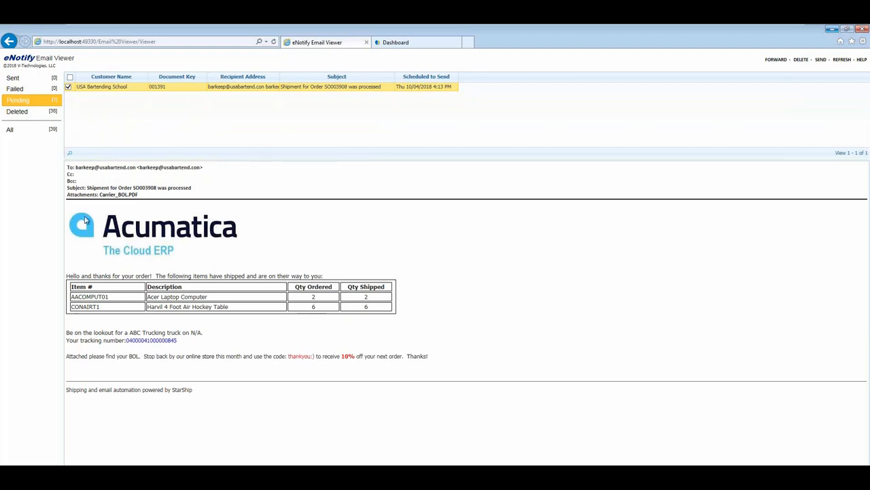
- Switch to the Dashboard tab showing 18 shipment records and carrier, user, mode charts
left_click(395, 42)
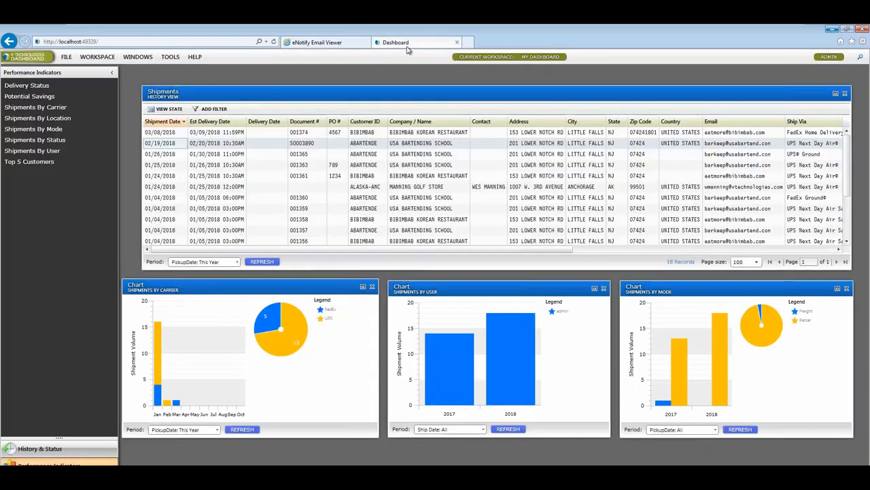
mouse_move(675, 309)
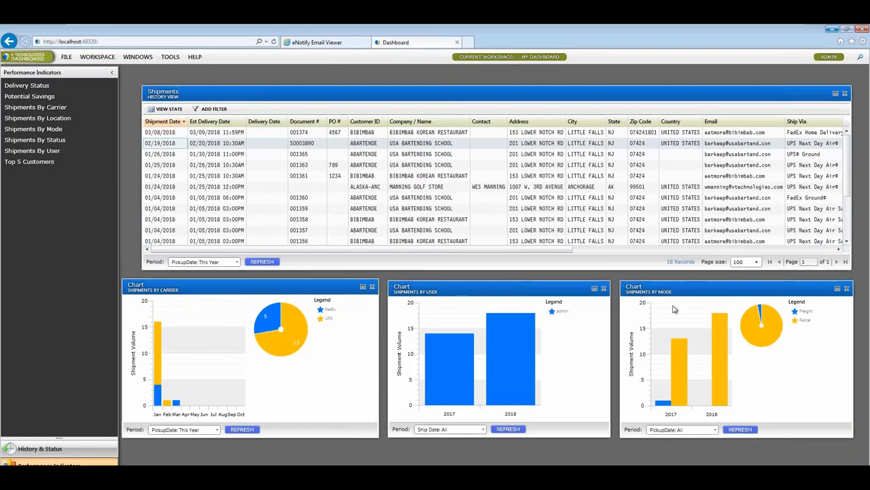
mouse_move(699, 313)
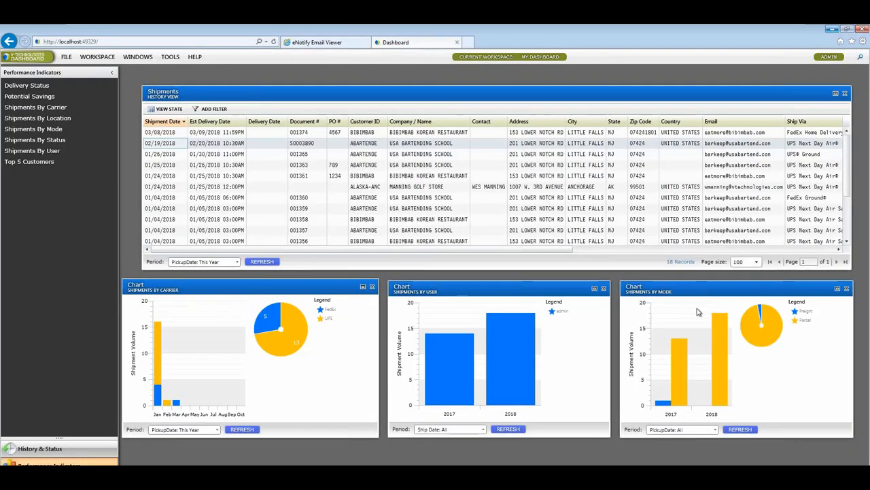
mouse_move(698, 317)
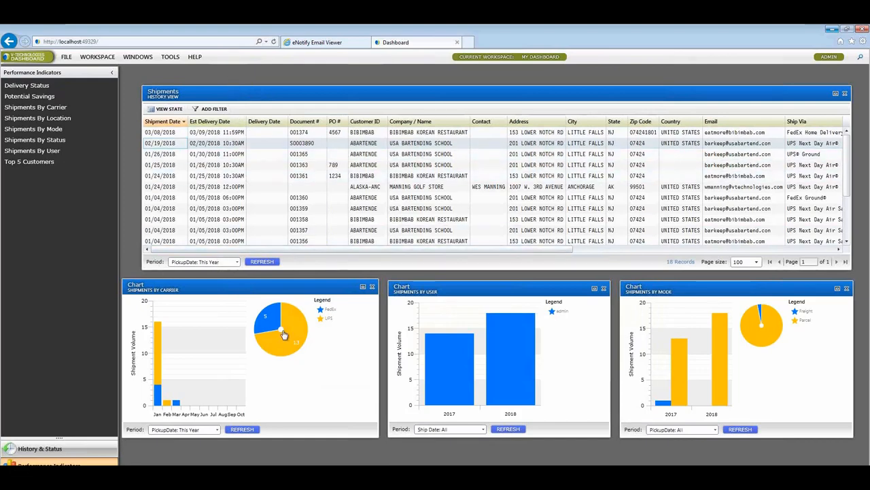
mouse_move(490, 396)
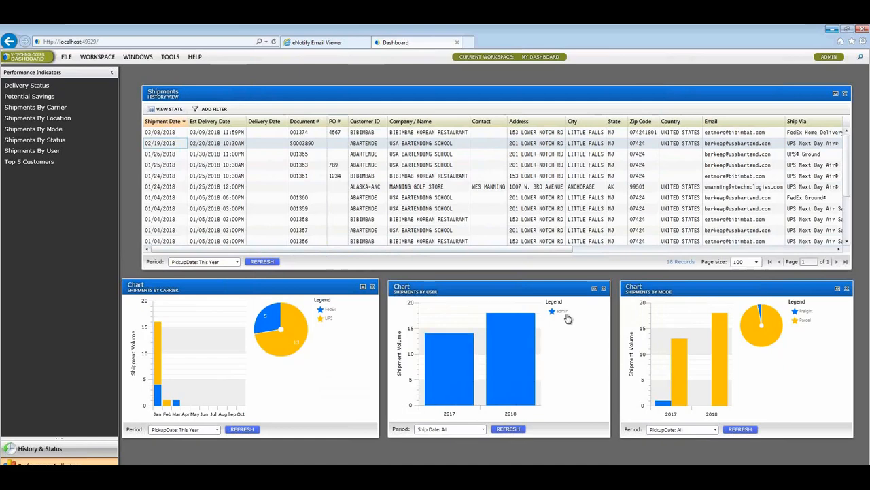
mouse_move(572, 370)
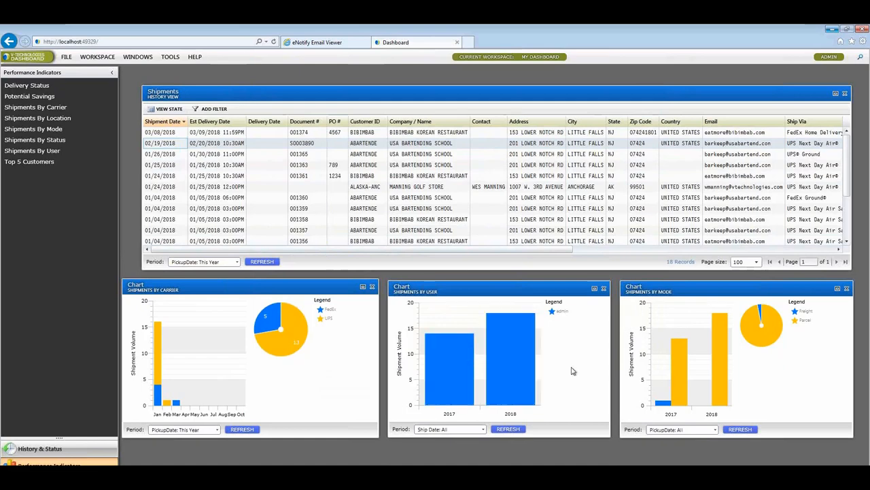
mouse_move(511, 369)
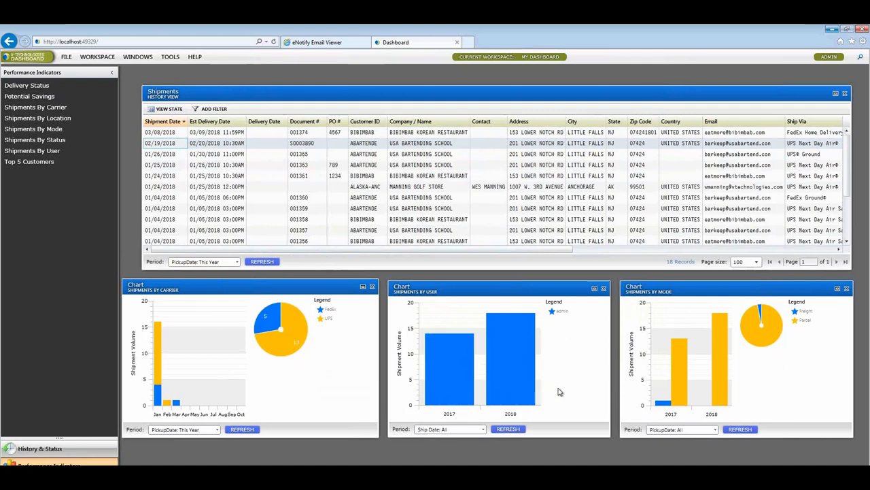
mouse_move(767, 342)
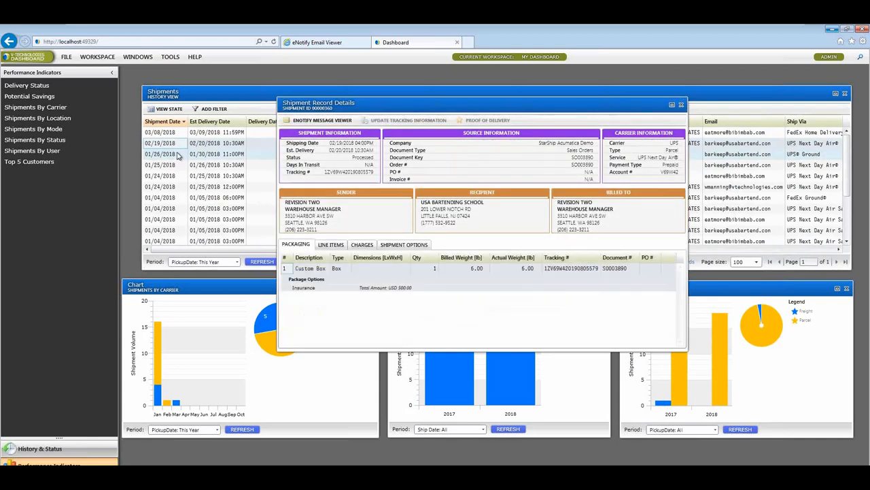
mouse_move(355, 168)
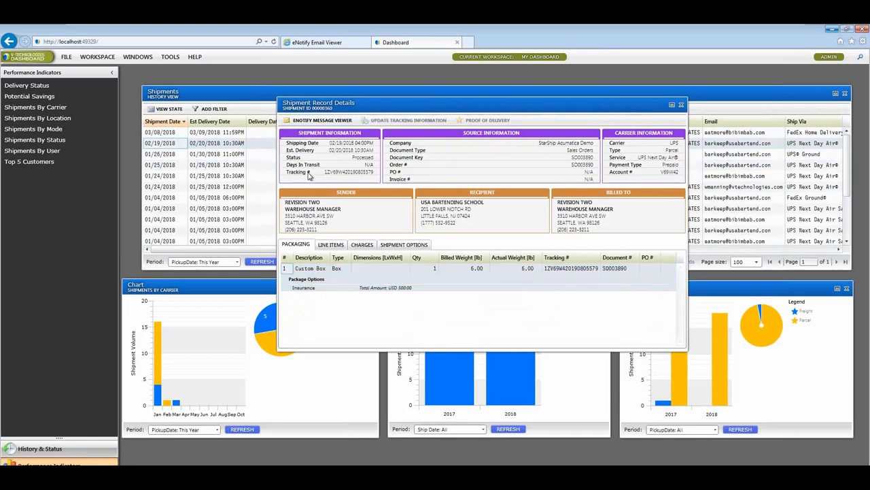
- View SO003890's line items, return to packaging, and move the details window left
left_click(330, 244)
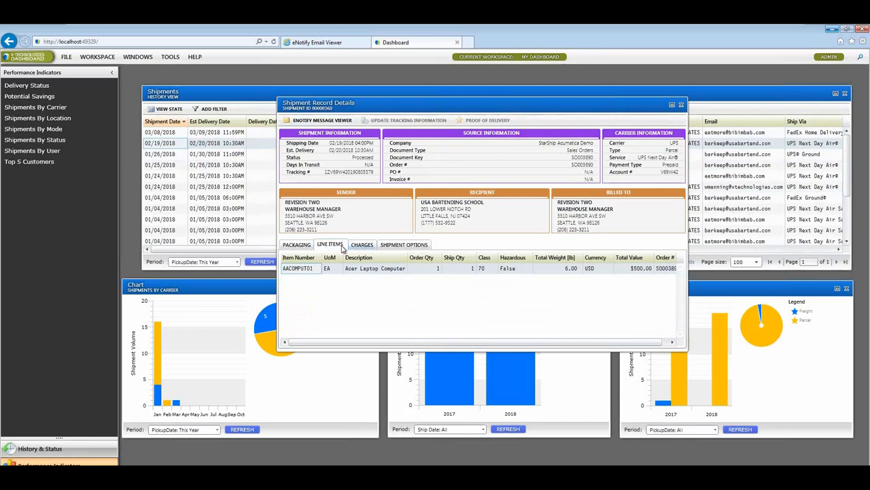
left_click(296, 244)
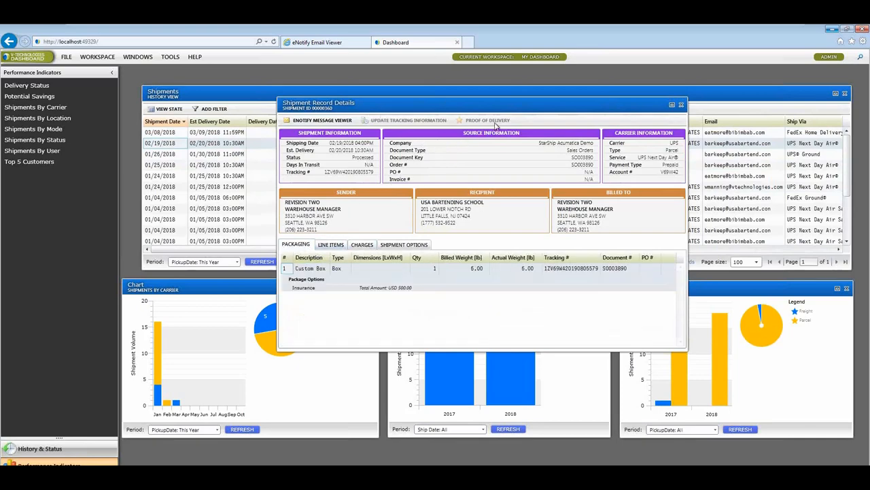
mouse_move(482, 107)
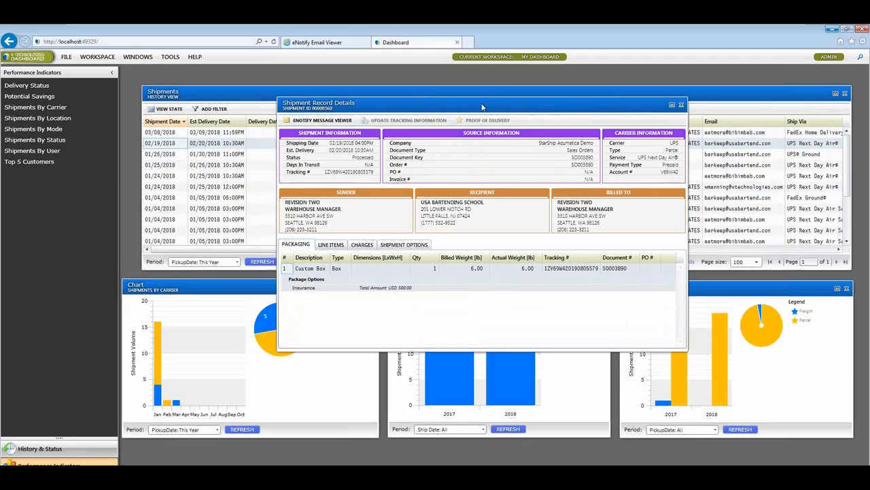
left_click_drag(482, 107, 434, 96)
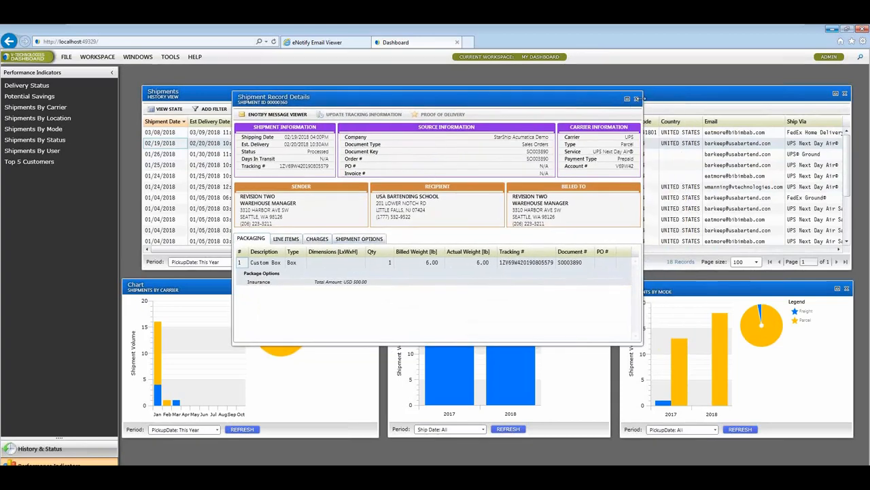
- Close the SO003890 Shipment Record Details window
left_click(636, 97)
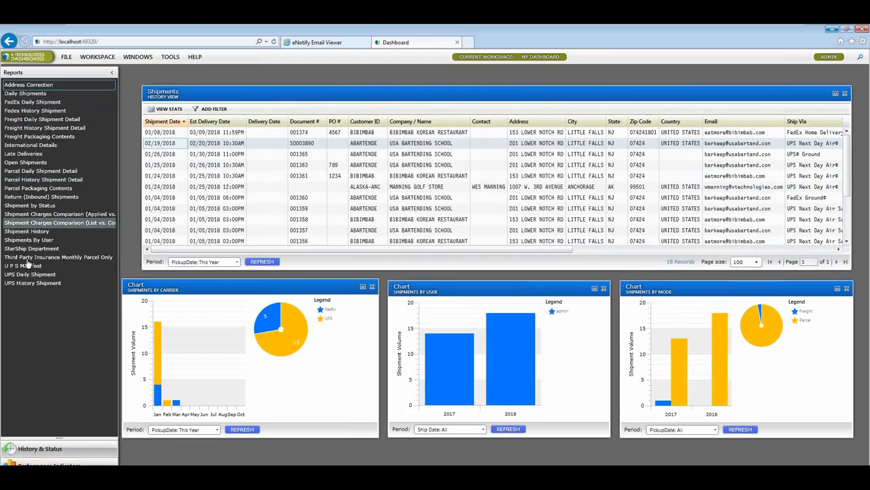
mouse_move(32, 101)
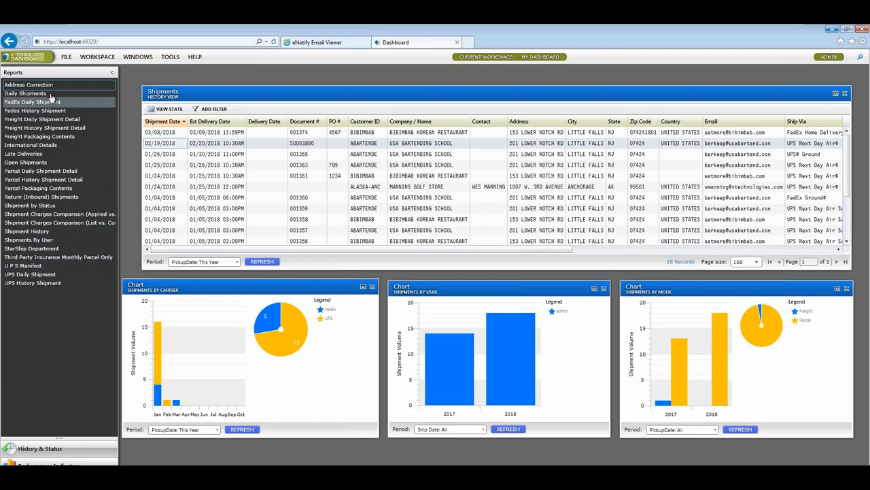
mouse_move(30, 274)
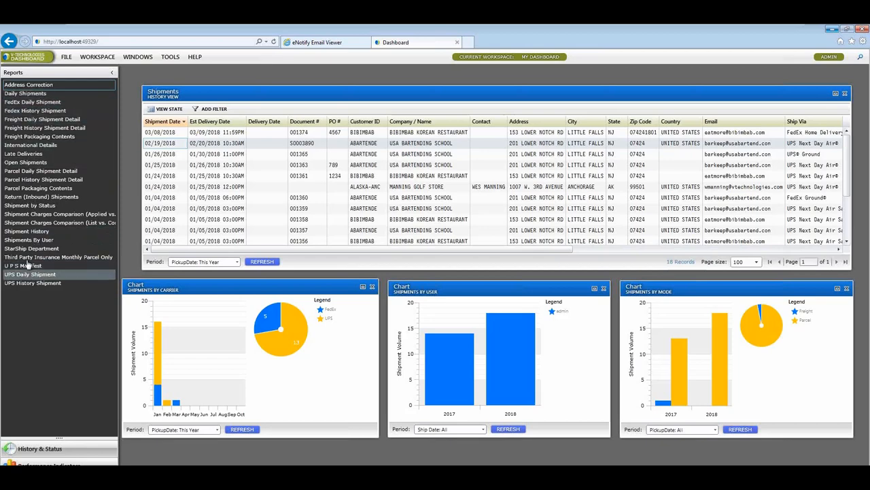
mouse_move(29, 239)
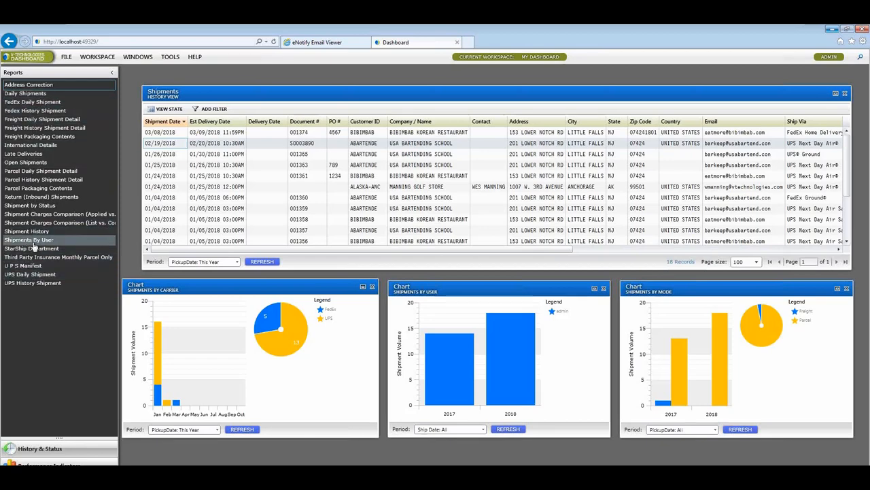
mouse_move(23, 154)
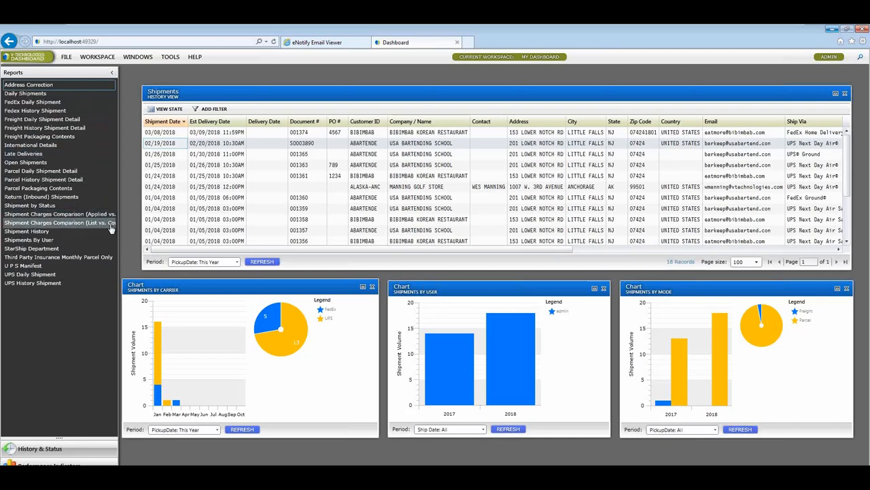
mouse_move(62, 223)
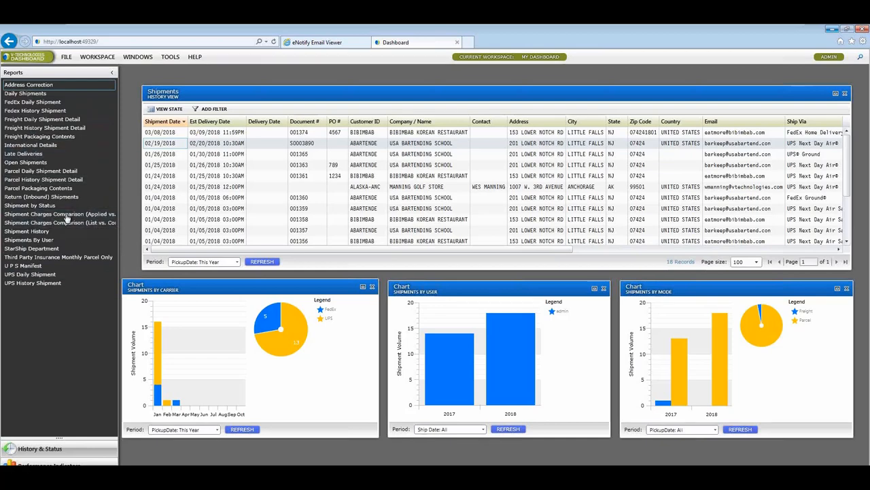
mouse_move(119, 236)
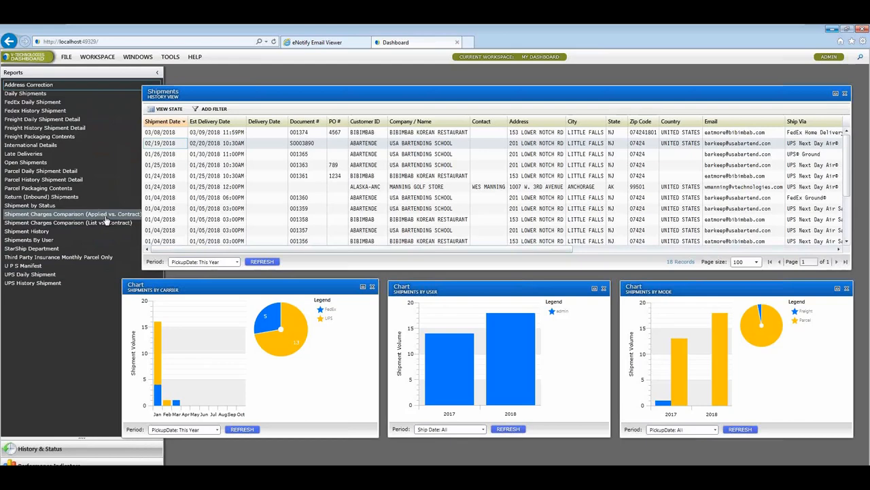
mouse_move(93, 240)
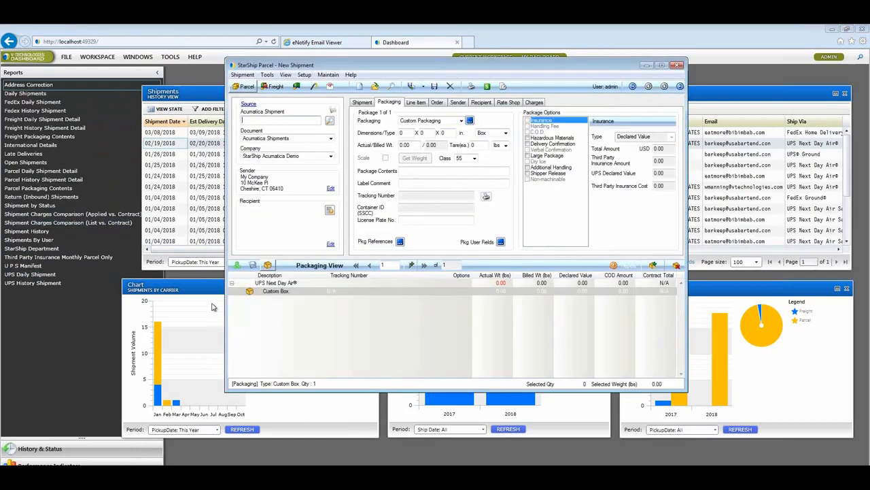
- Maximize StarShip Parcel, select the Acumatica Shipment box, and show the Shipment tab's UPS Next Day Air settings
left_click(676, 65)
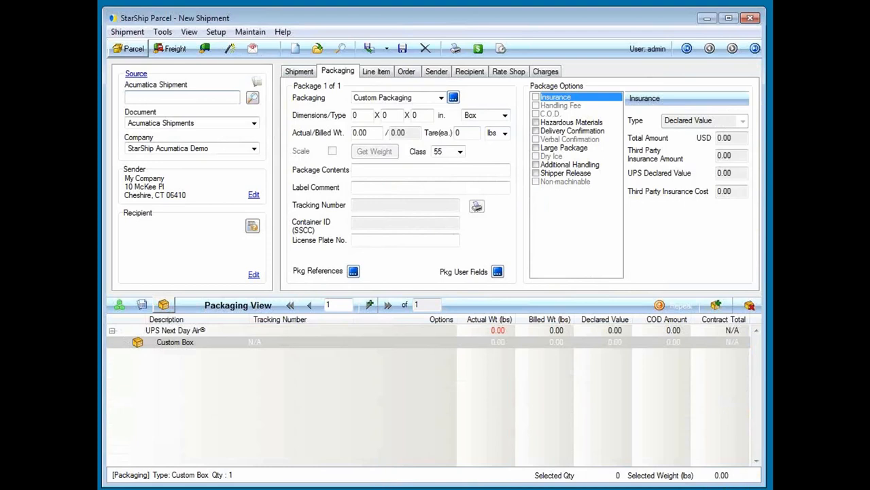
left_click(181, 96)
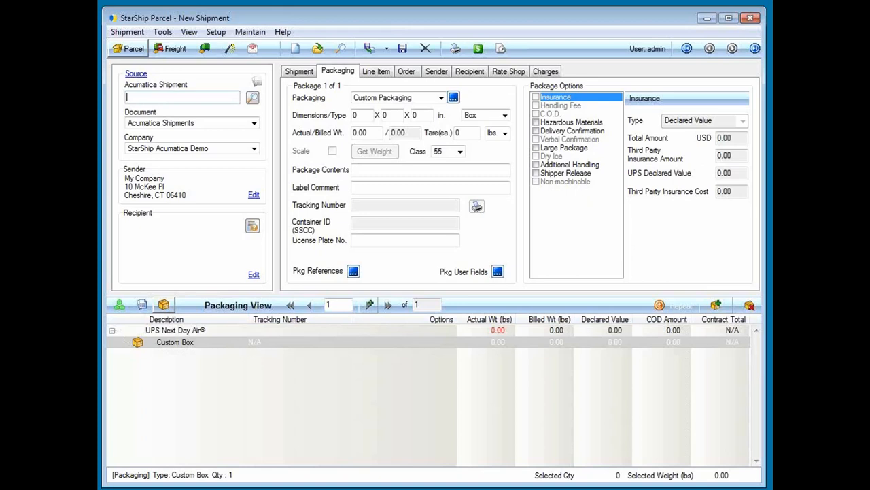
mouse_move(358, 328)
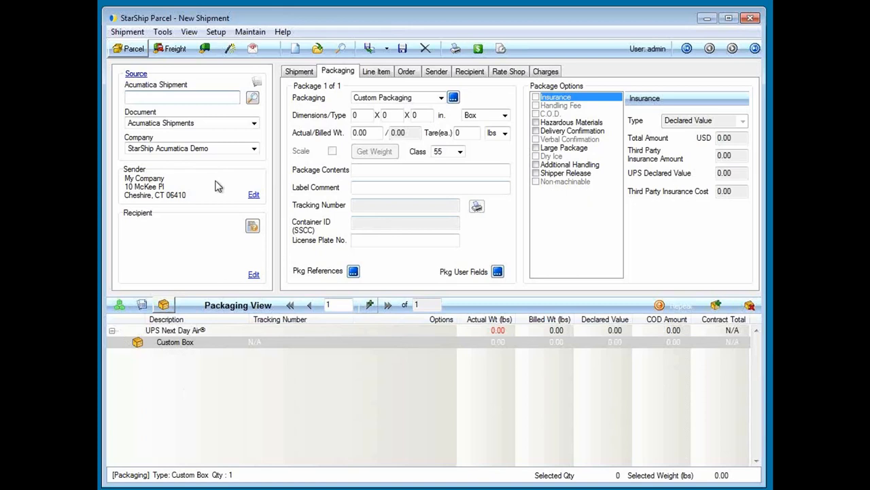
mouse_move(237, 190)
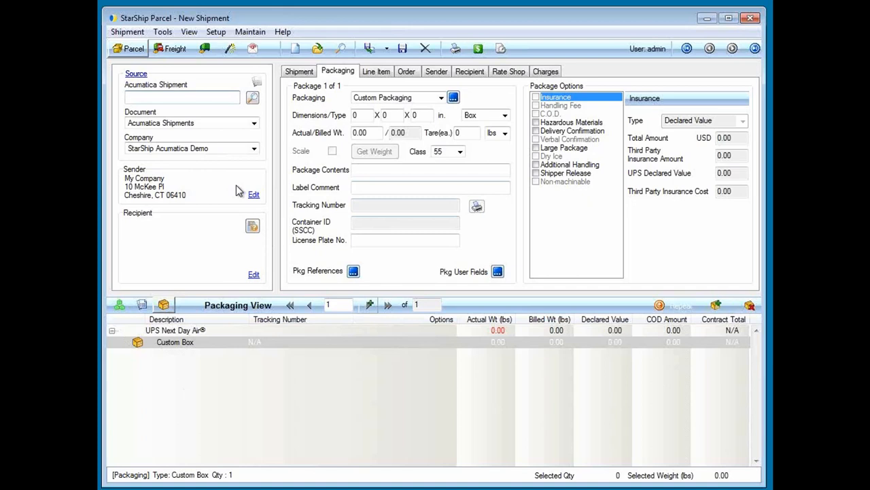
left_click(181, 97)
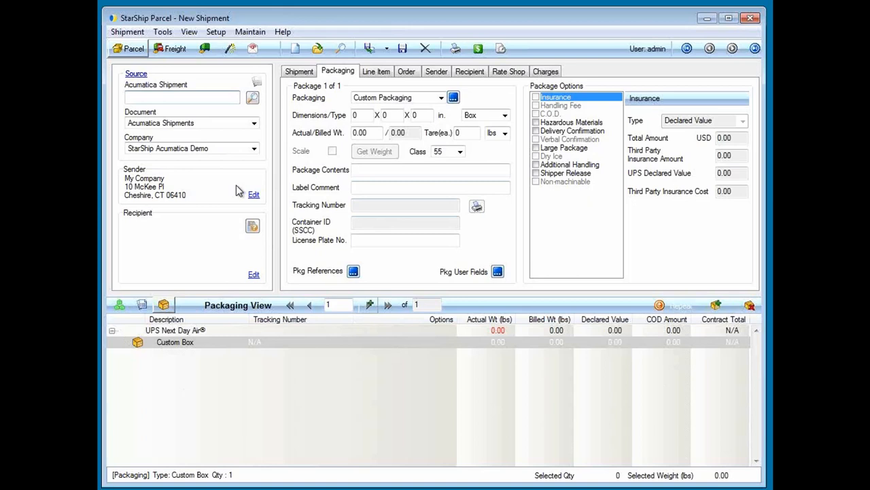
left_click(182, 97)
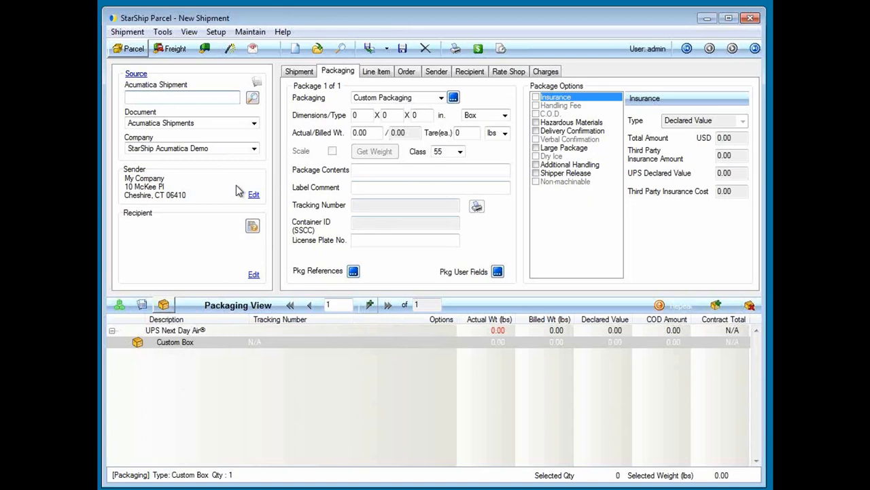
mouse_move(302, 134)
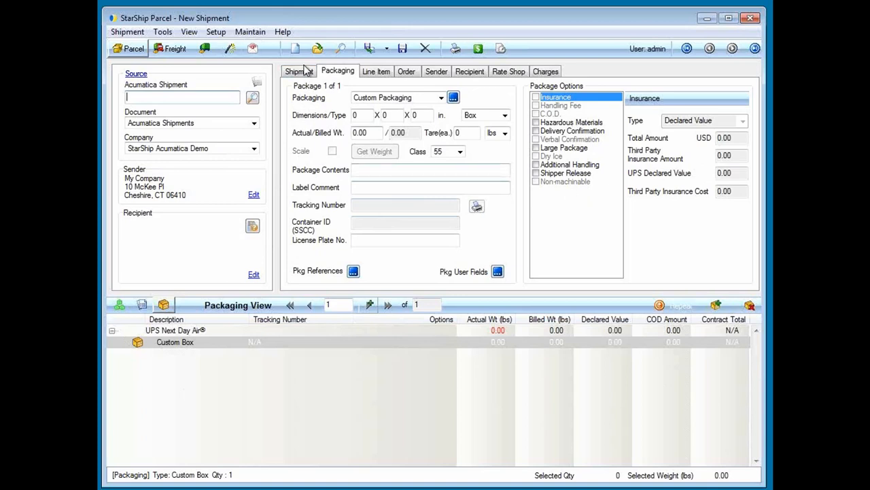
left_click(298, 71)
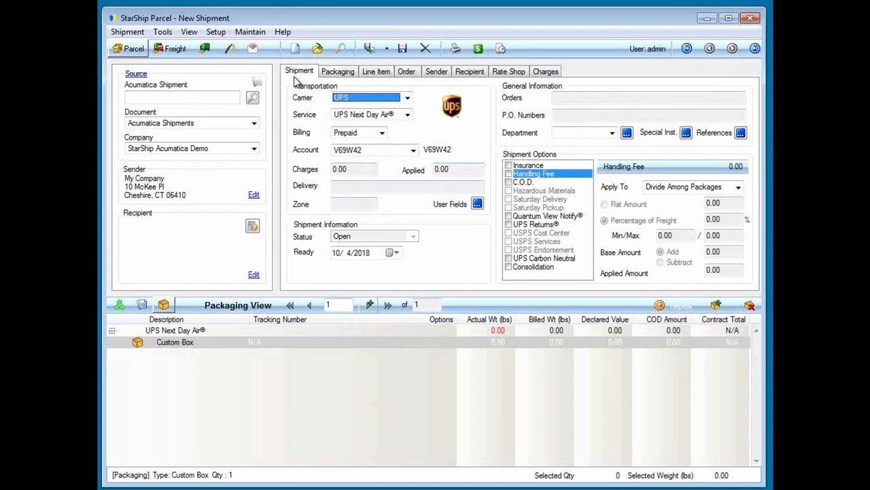
left_click(382, 132)
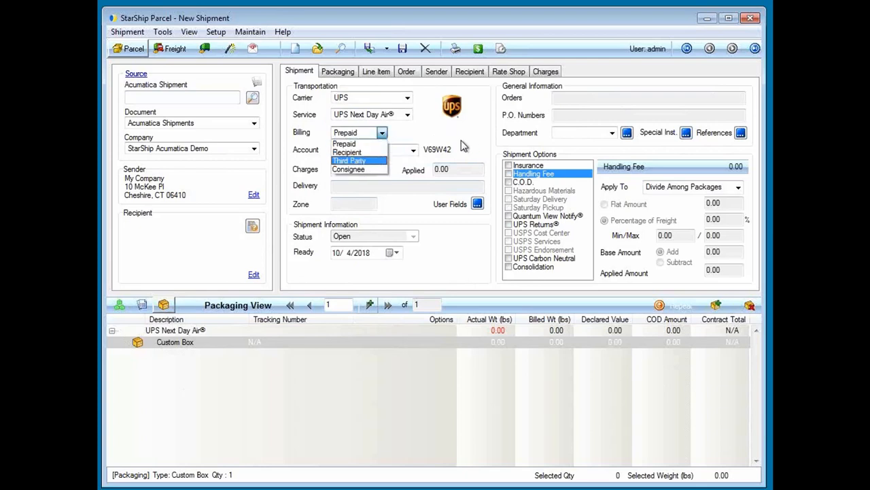
left_click(345, 142)
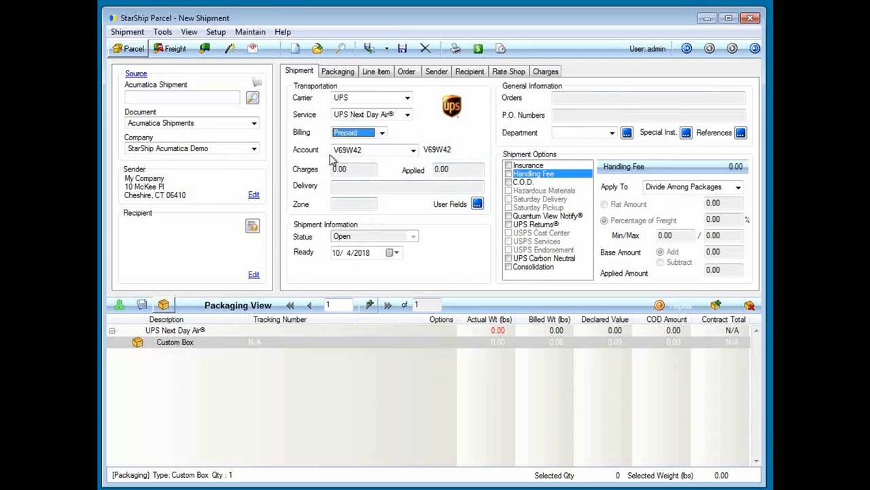
mouse_move(425, 170)
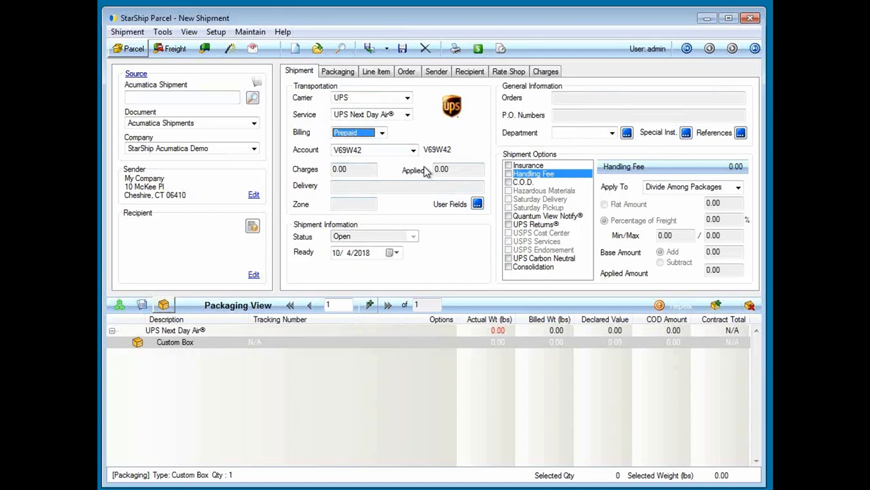